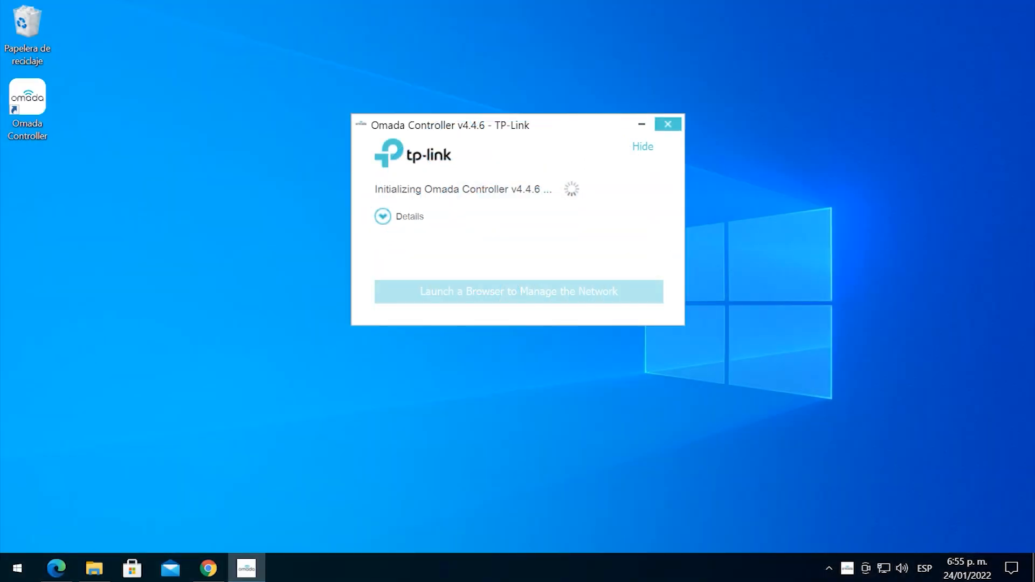
# Browse the ER605's NAT, L2TP VPN and System Status pages showing the PPPoE WAN link up
pyautogui.click(519, 291)
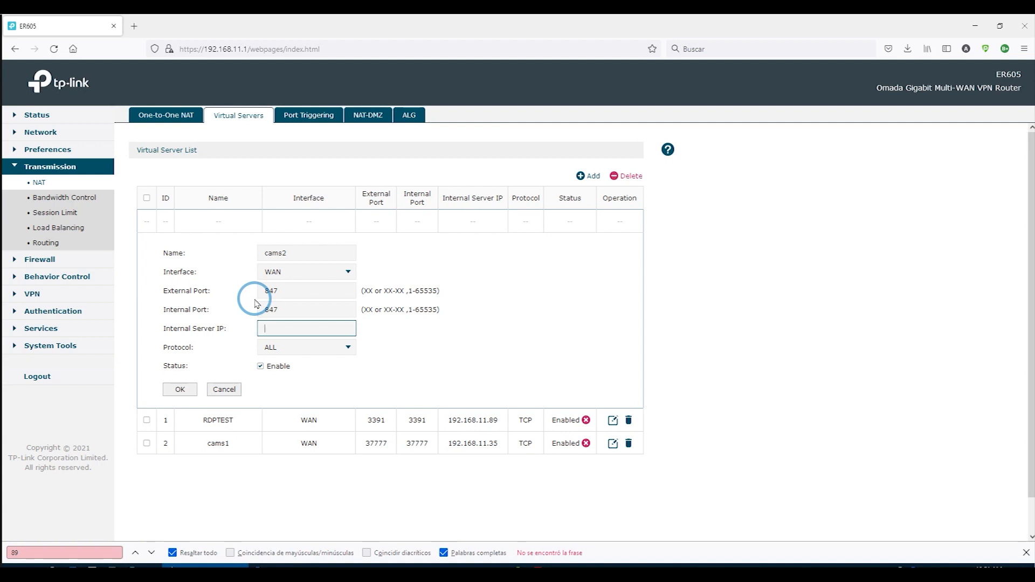
pyautogui.write('192.1')
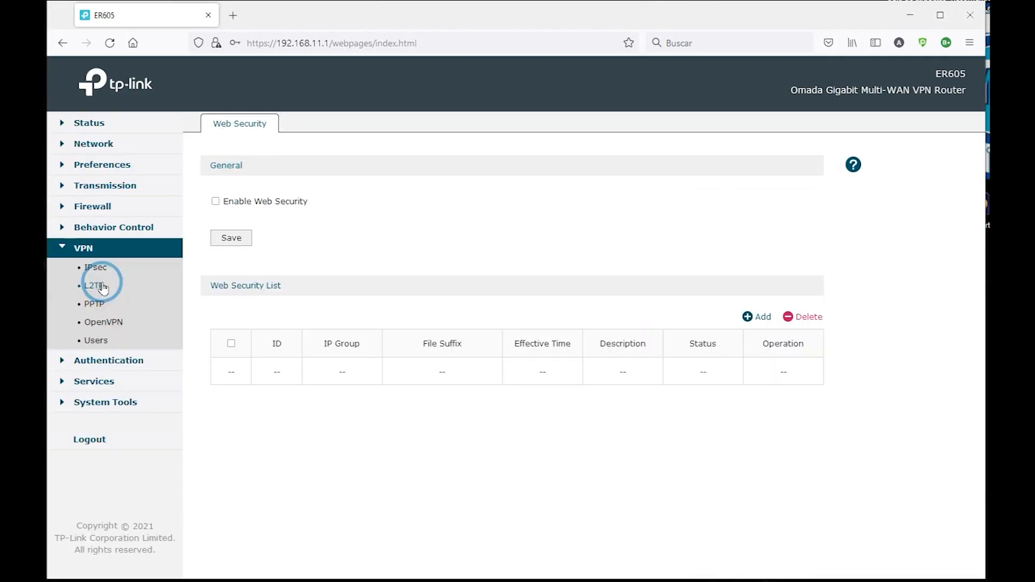
pyautogui.click(94, 285)
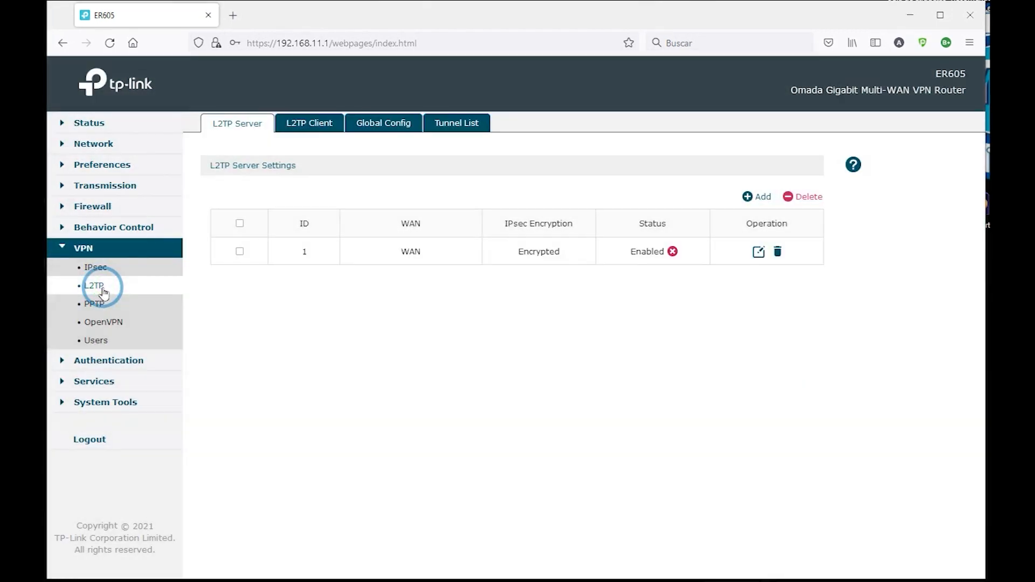
pyautogui.click(87, 123)
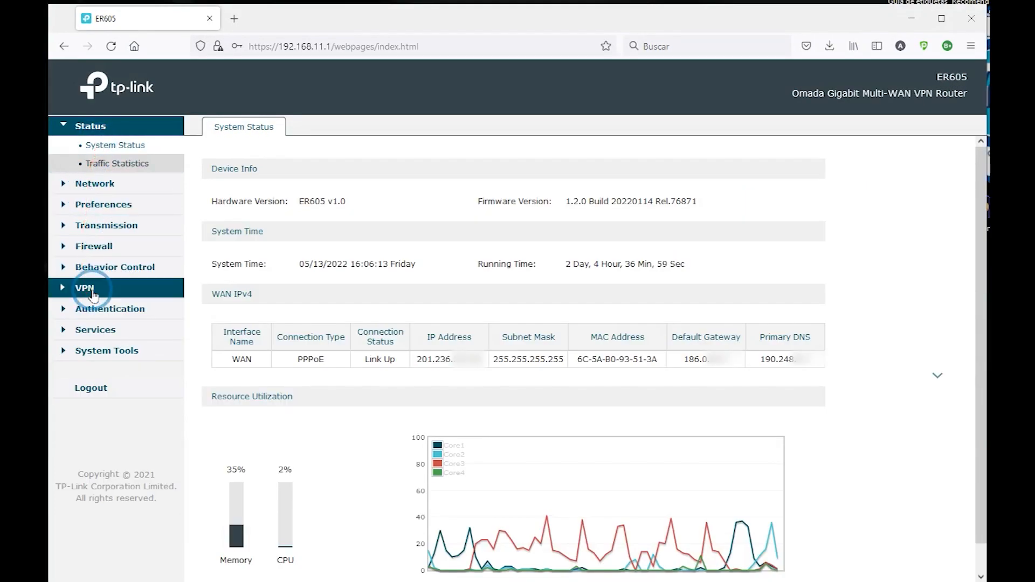
pyautogui.click(95, 289)
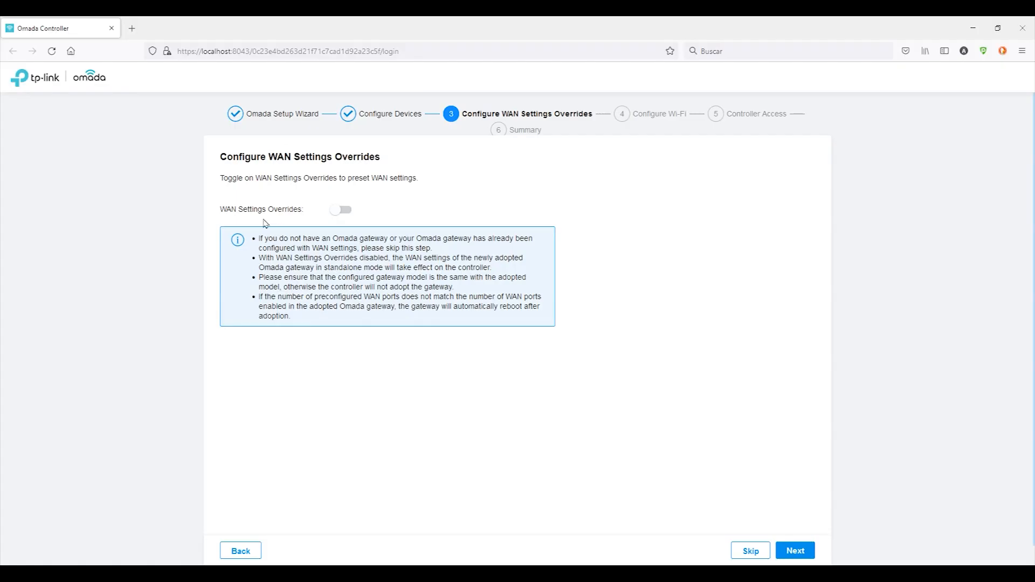
pyautogui.moveTo(311, 221)
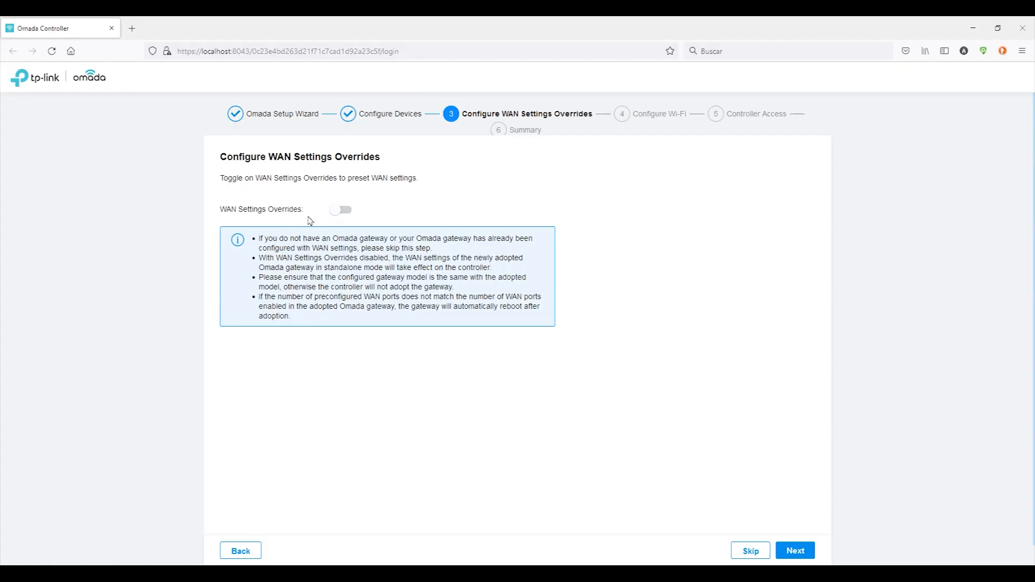
# Enable WAN Settings Overrides for an ER605 gateway using only the WAN port
pyautogui.click(339, 209)
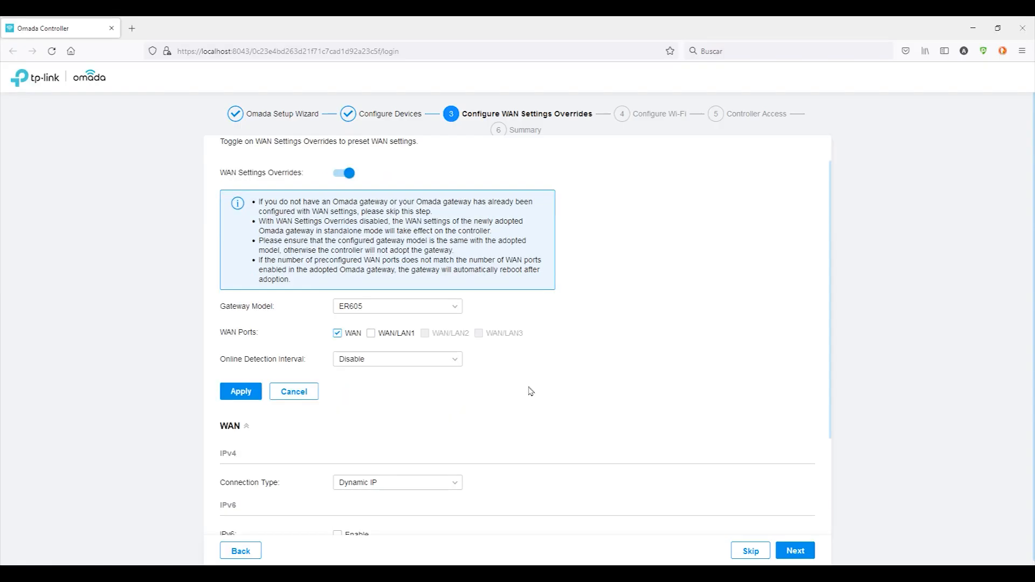
pyautogui.scroll(-3)
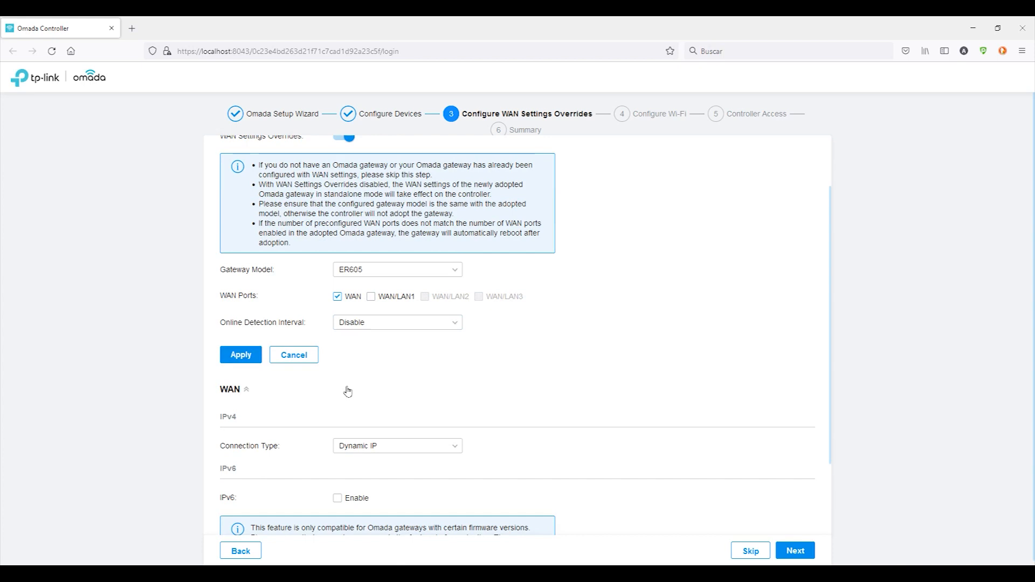
pyautogui.scroll(-3)
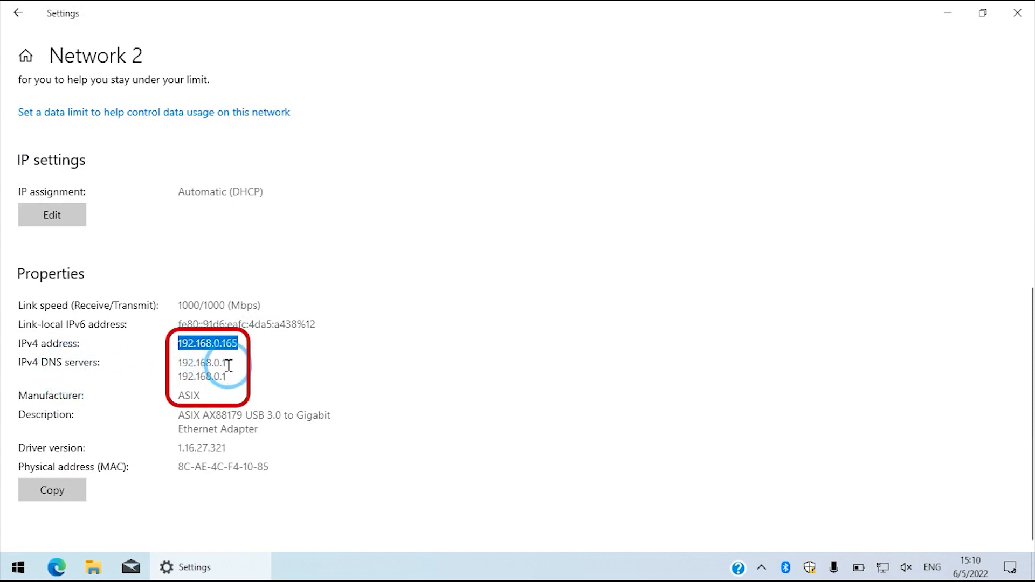
# Select the adapter's IPv4 address 192.168.0.165 in Windows network settings
pyautogui.doubleClick(202, 363)
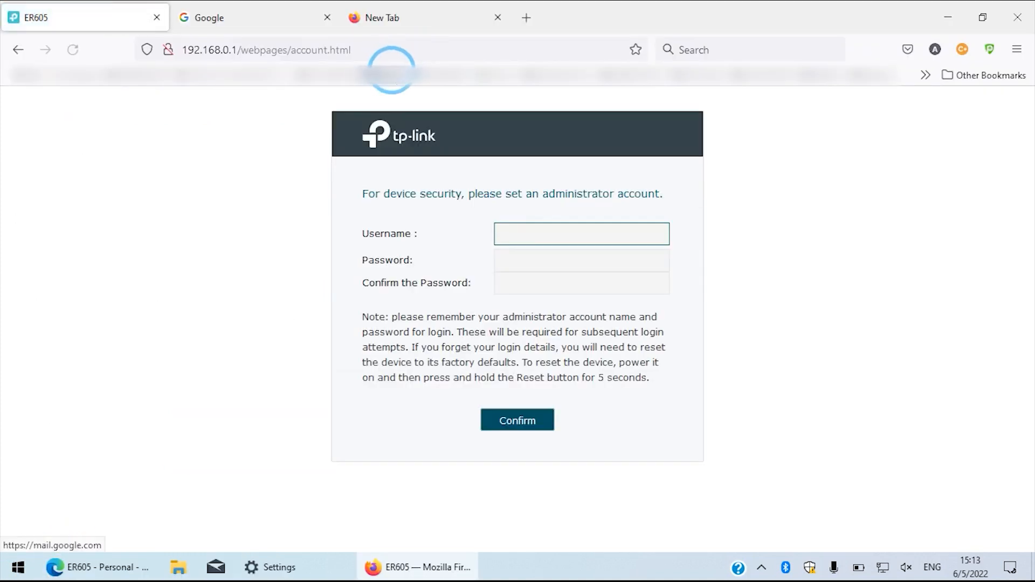
# Create the administrator account admin and let Firefox remember the router password
pyautogui.click(582, 234)
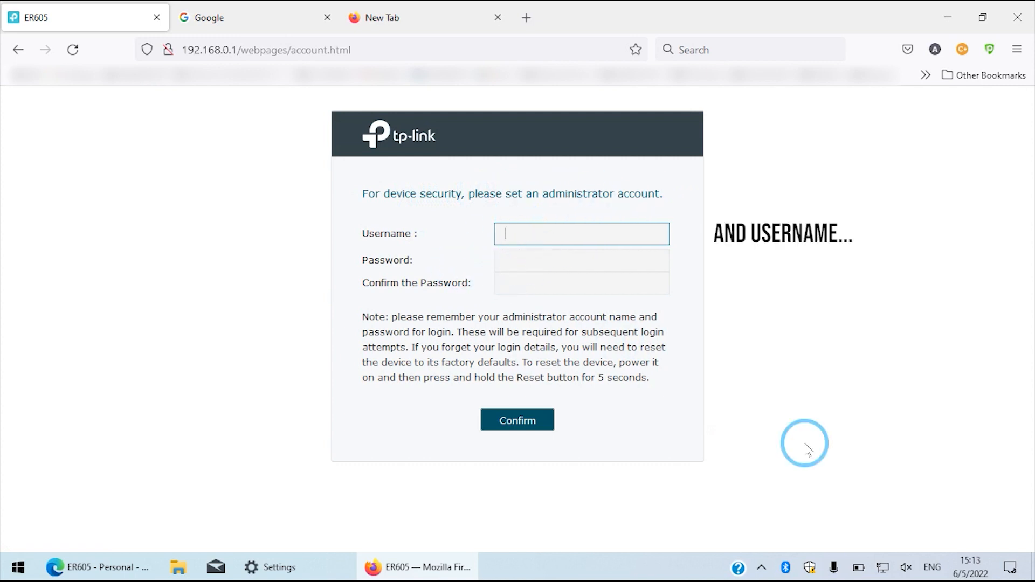
pyautogui.moveTo(795, 306)
pyautogui.write('admin')
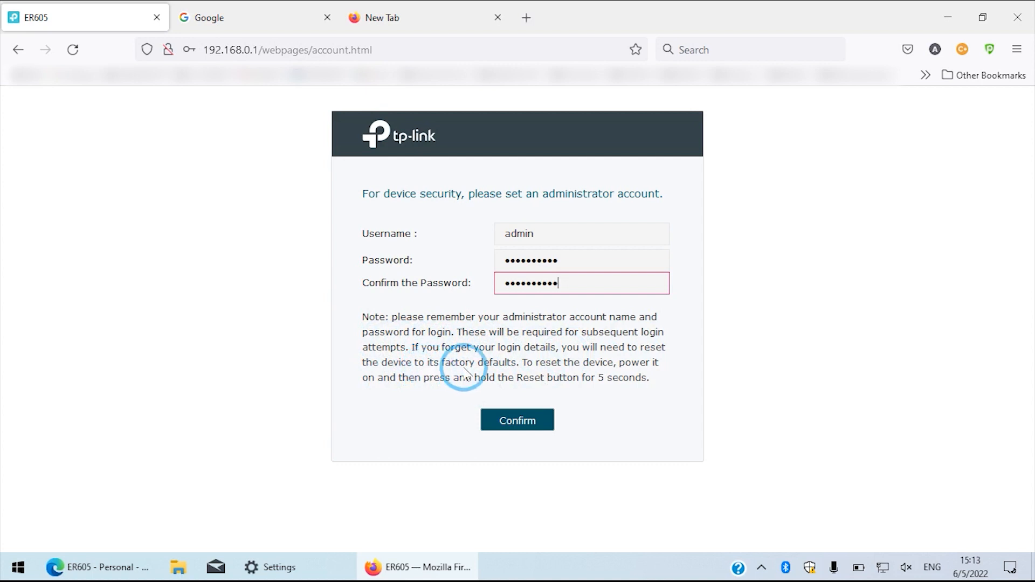
pyautogui.click(516, 421)
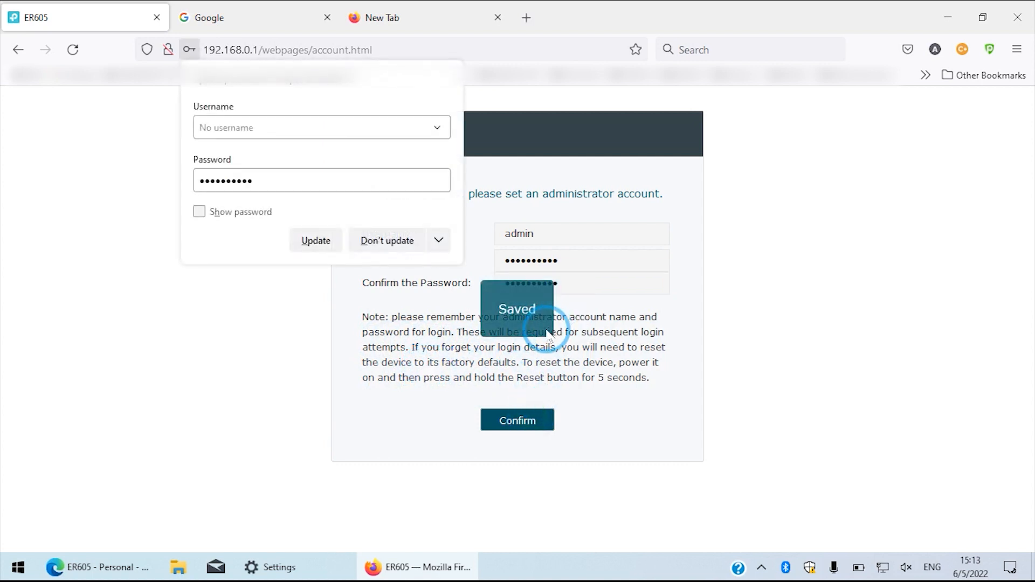
pyautogui.click(516, 419)
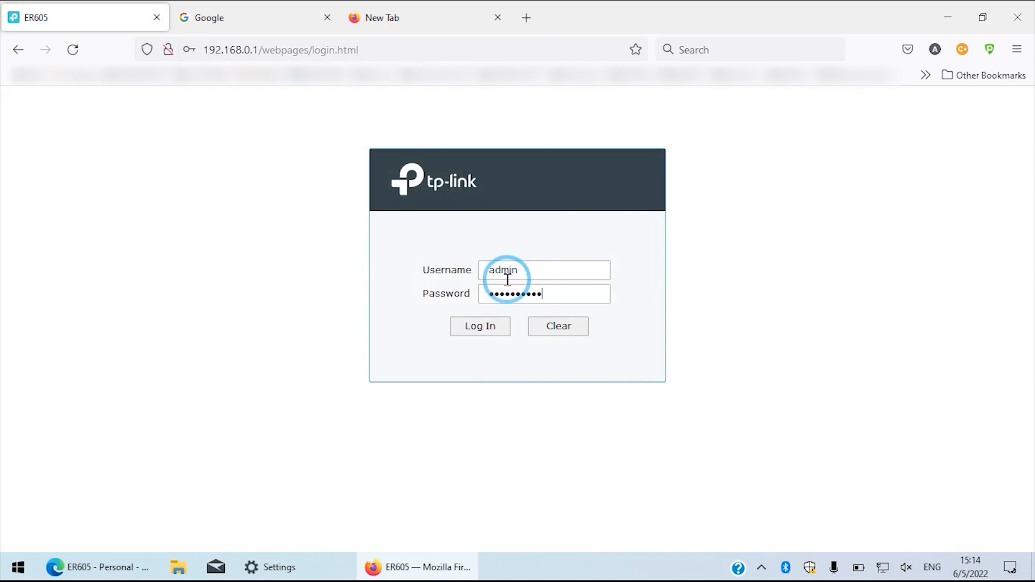
# Log in, review System Status with the Dynamic IP WAN link up, and expand the Network section
pyautogui.click(480, 326)
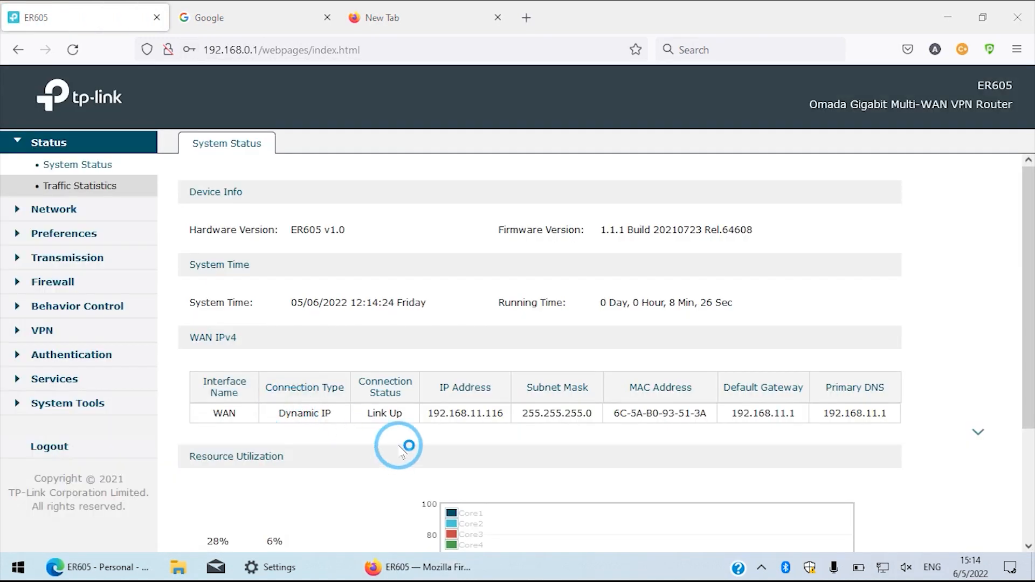
pyautogui.moveTo(855, 152)
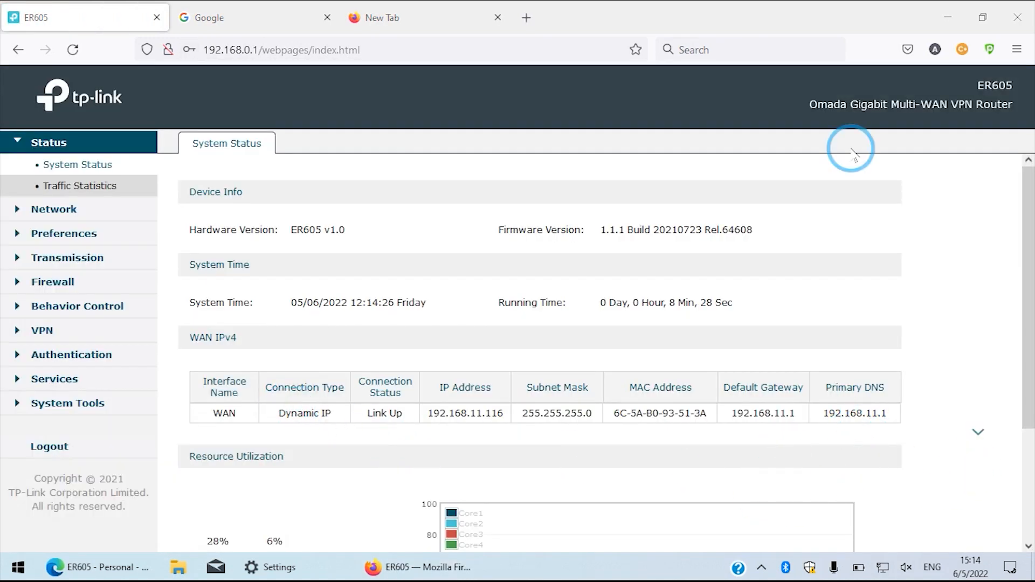
pyautogui.moveTo(601, 330)
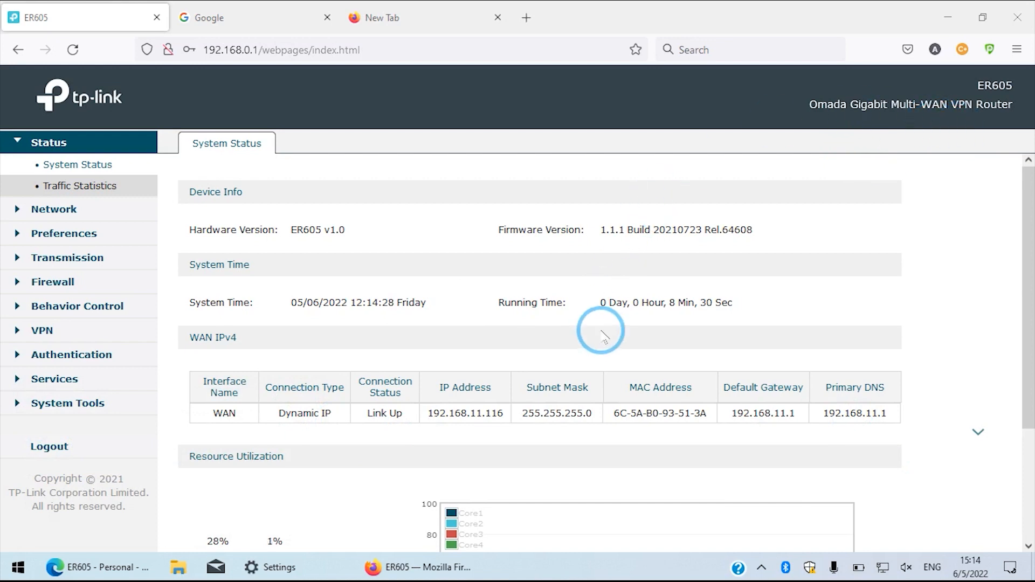
pyautogui.click(77, 164)
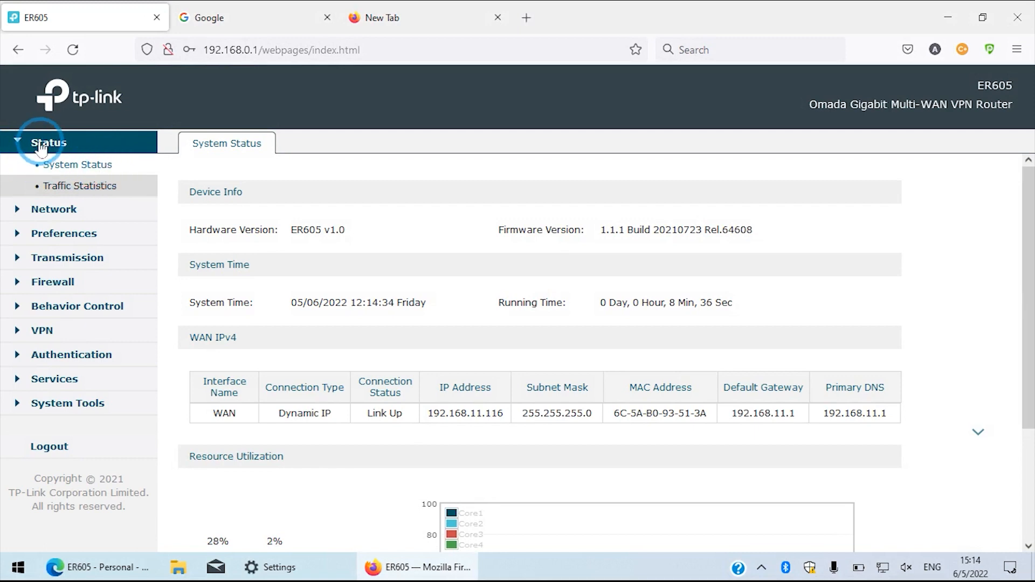
pyautogui.click(54, 209)
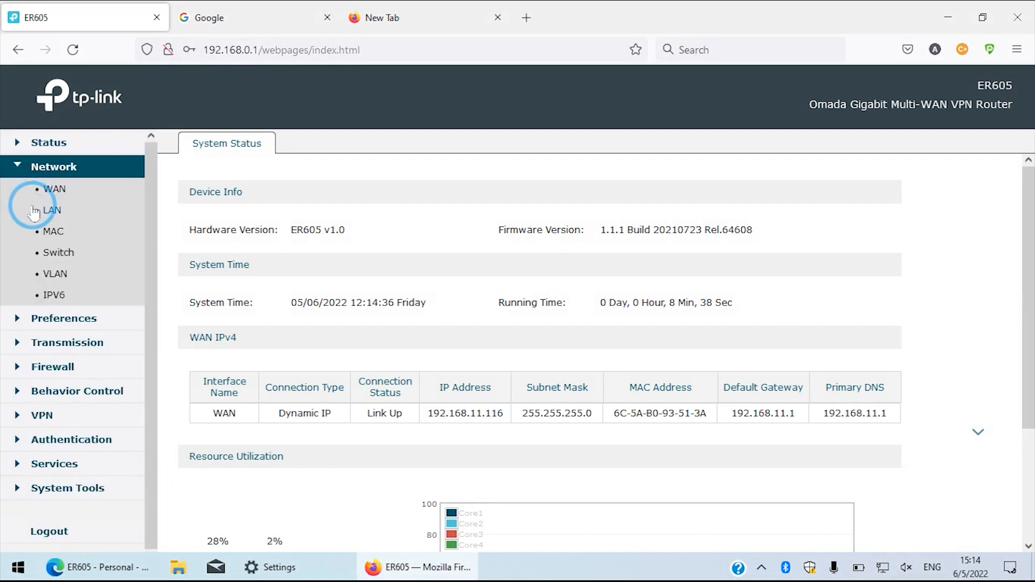
pyautogui.moveTo(54, 189)
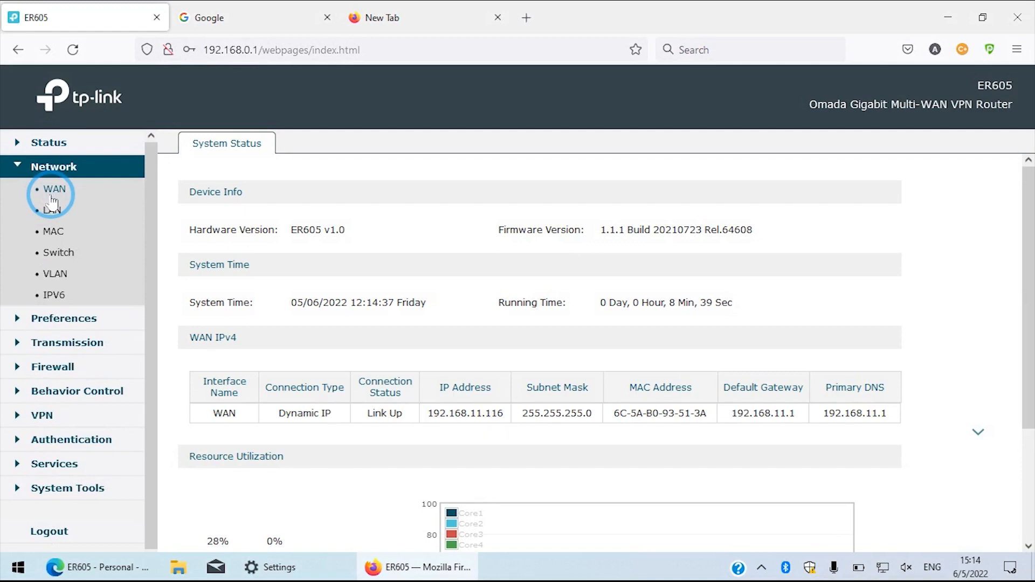
pyautogui.click(54, 190)
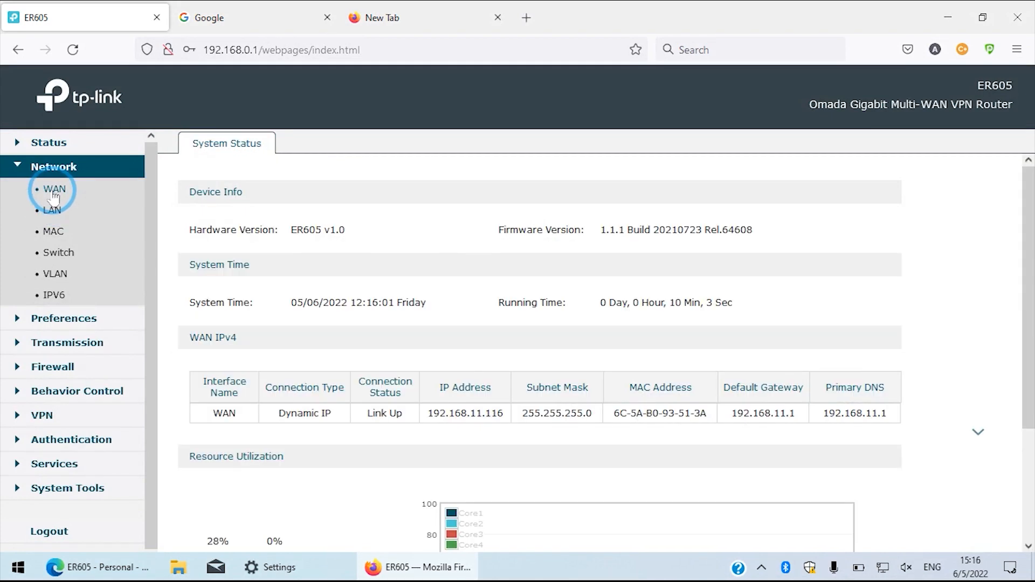
# Switch the WAN connection type to Dynamic IP
pyautogui.click(54, 189)
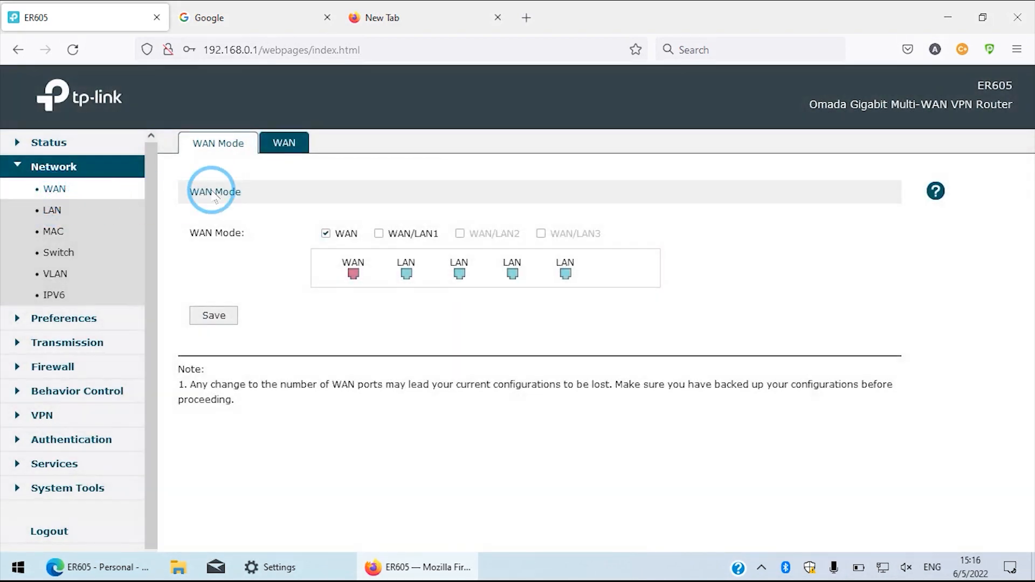
pyautogui.click(284, 142)
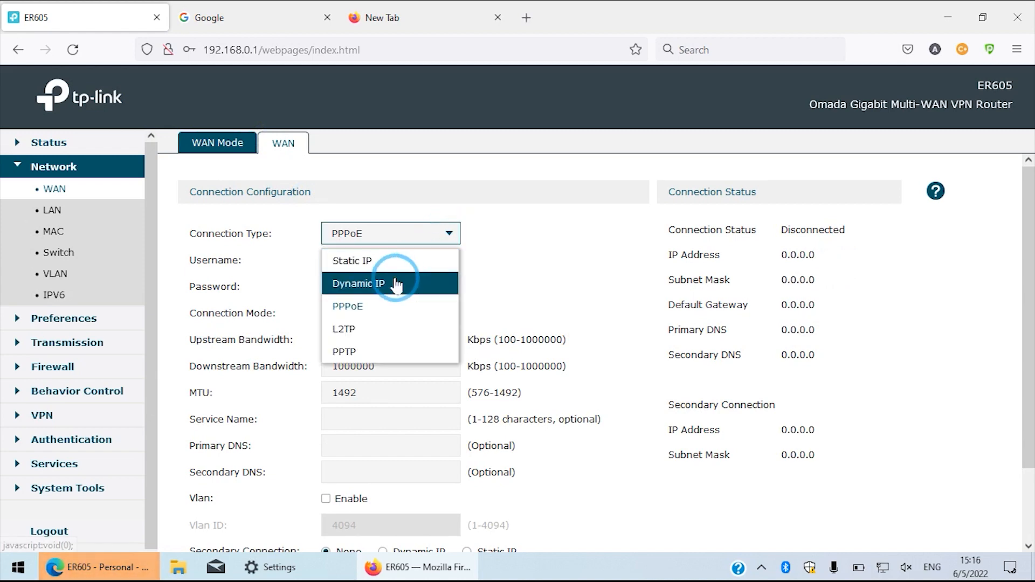
pyautogui.moveTo(353, 259)
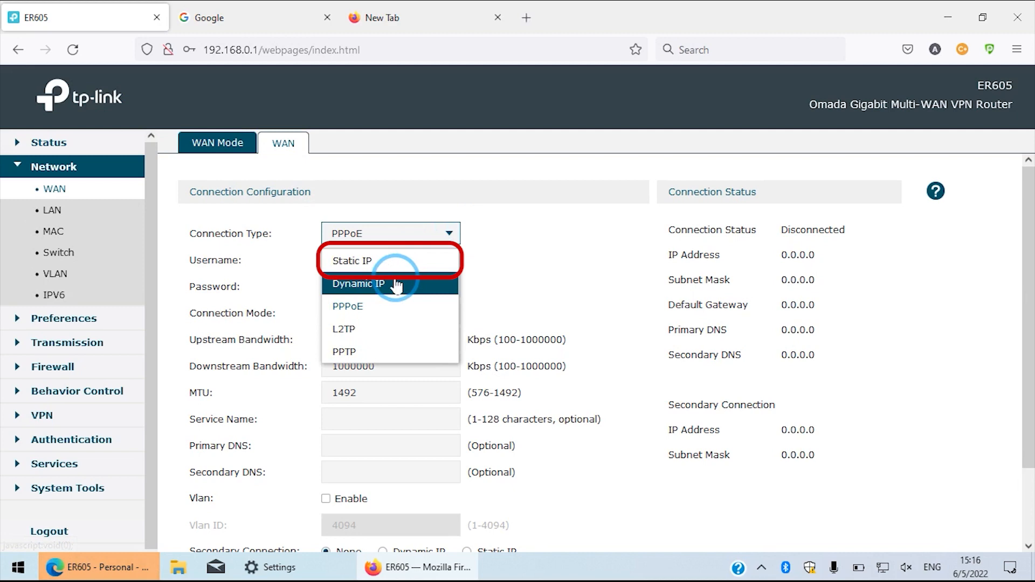
pyautogui.click(358, 283)
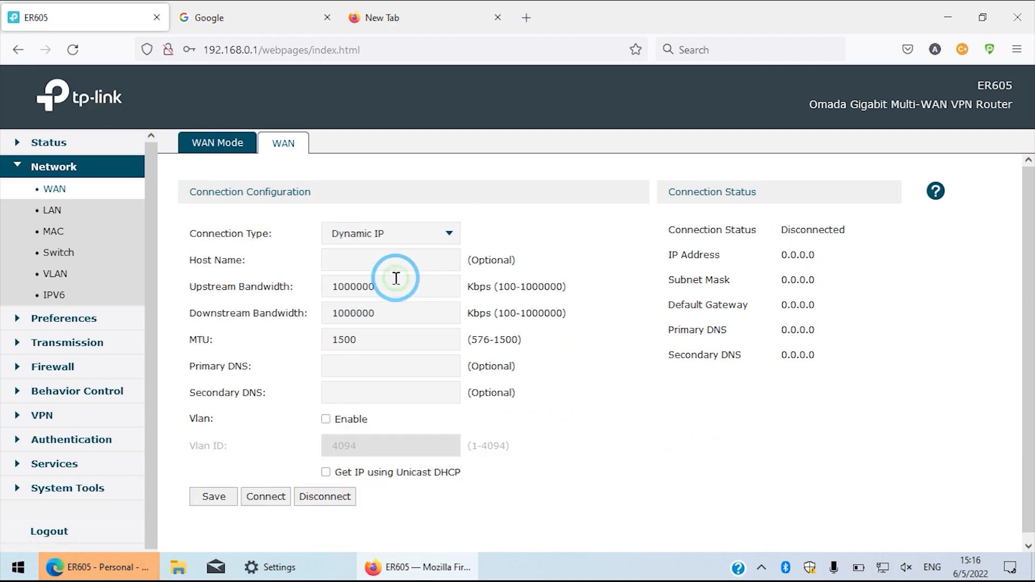
# In WAN Mode, try a second WAN/LAN1 port then revert to a single WAN port
pyautogui.click(216, 143)
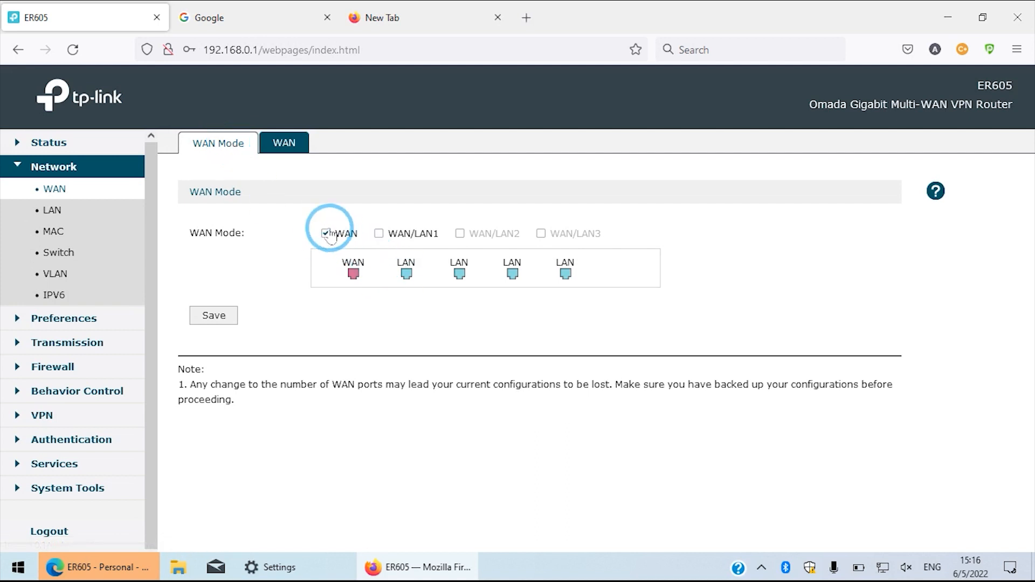
pyautogui.moveTo(358, 271)
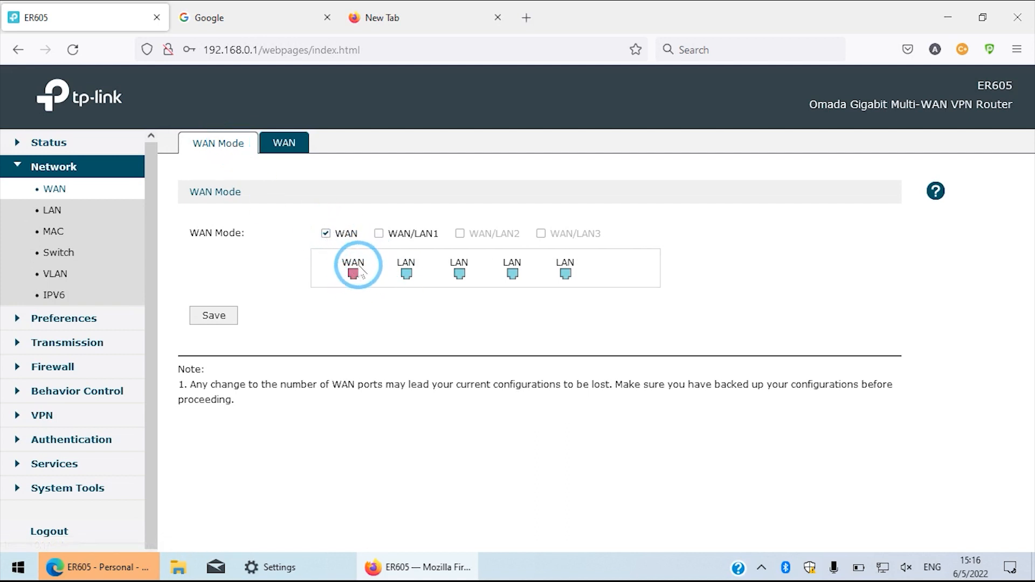
pyautogui.click(379, 234)
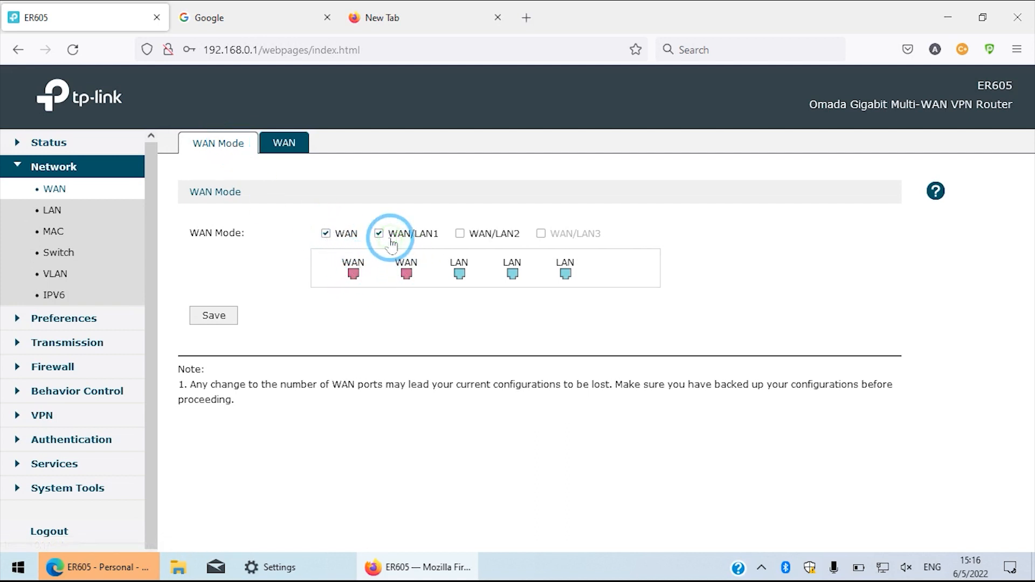
pyautogui.moveTo(380, 278)
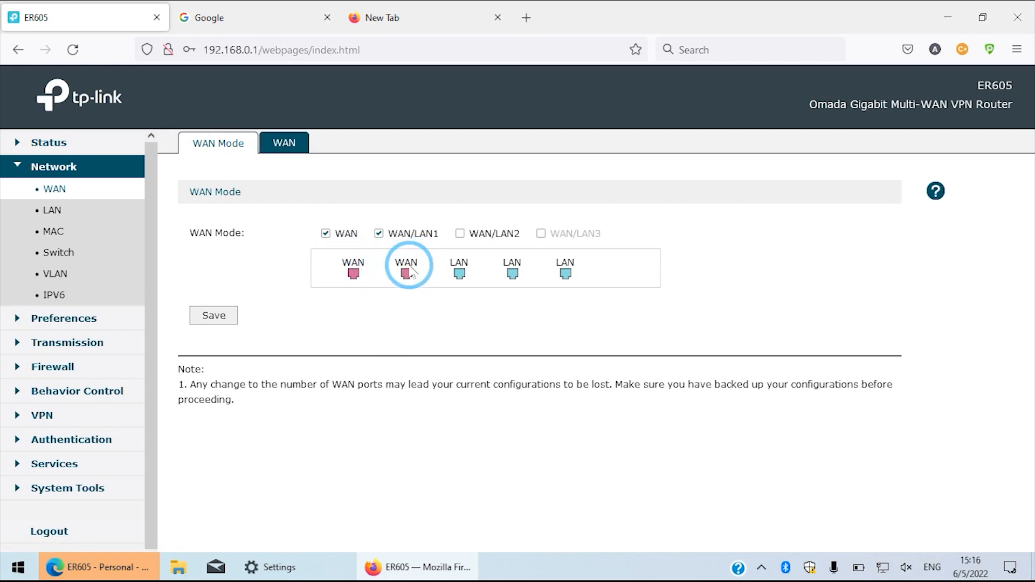
pyautogui.click(379, 233)
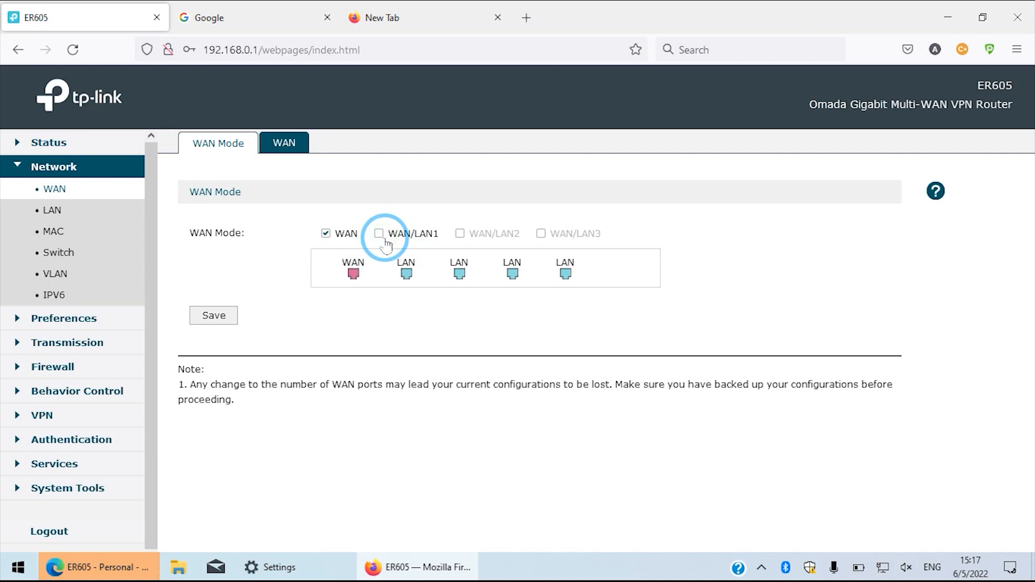
pyautogui.moveTo(409, 271)
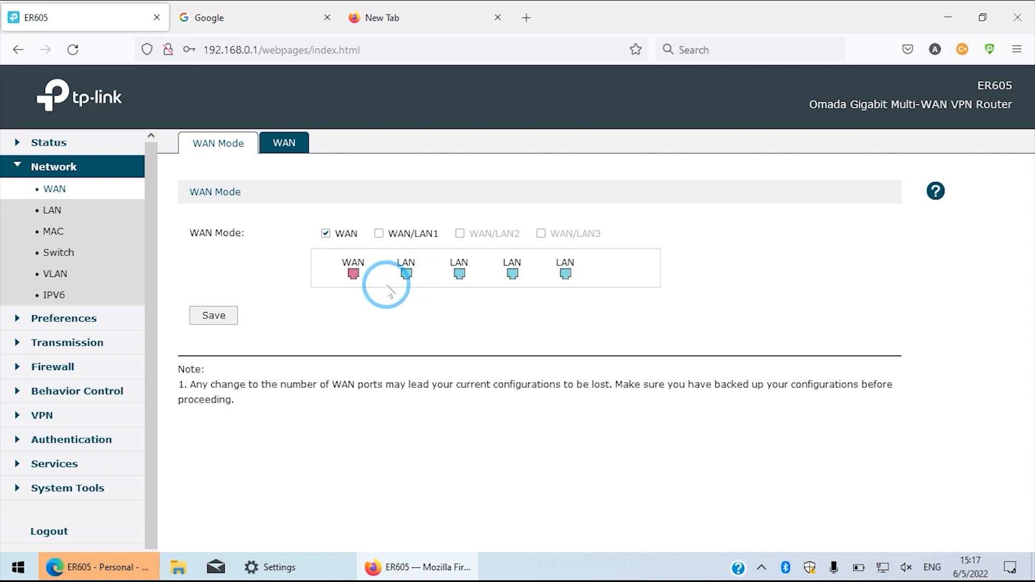
pyautogui.moveTo(284, 290)
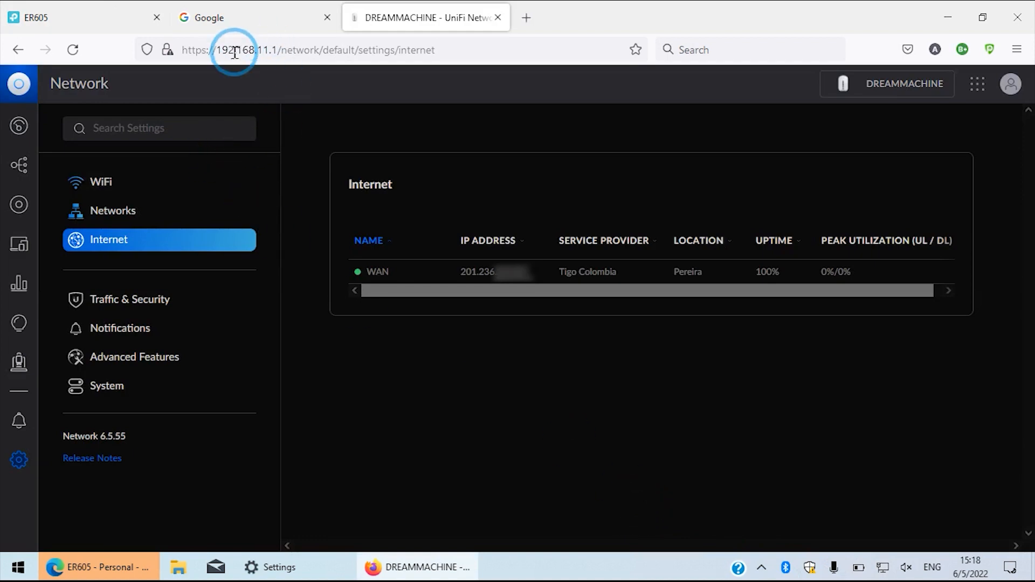
# Review the Dream Machine's WAN DNS, rates and IPv4 PPPoE details in UniFi, then return to the ER605
pyautogui.click(307, 49)
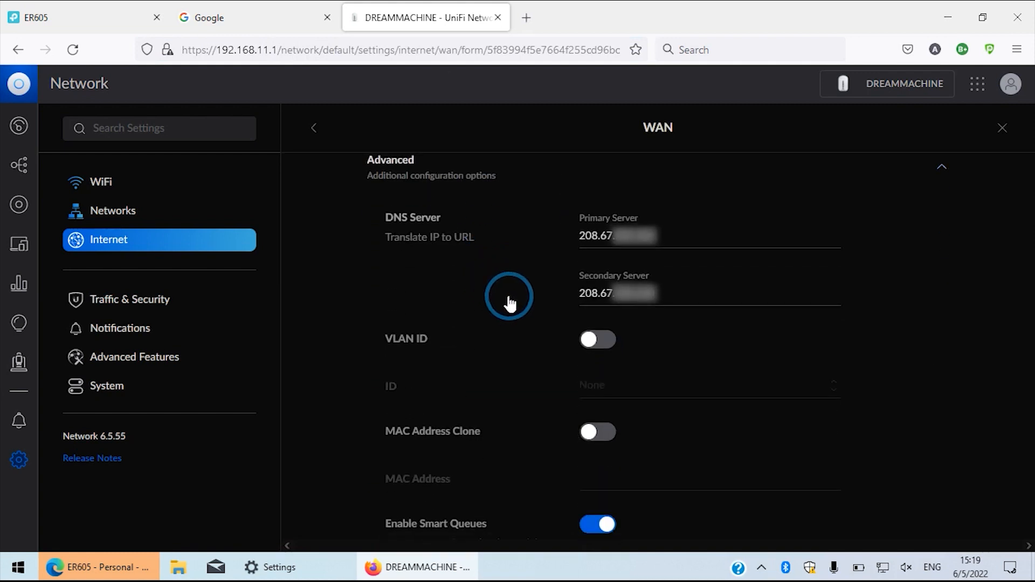
pyautogui.moveTo(591, 270)
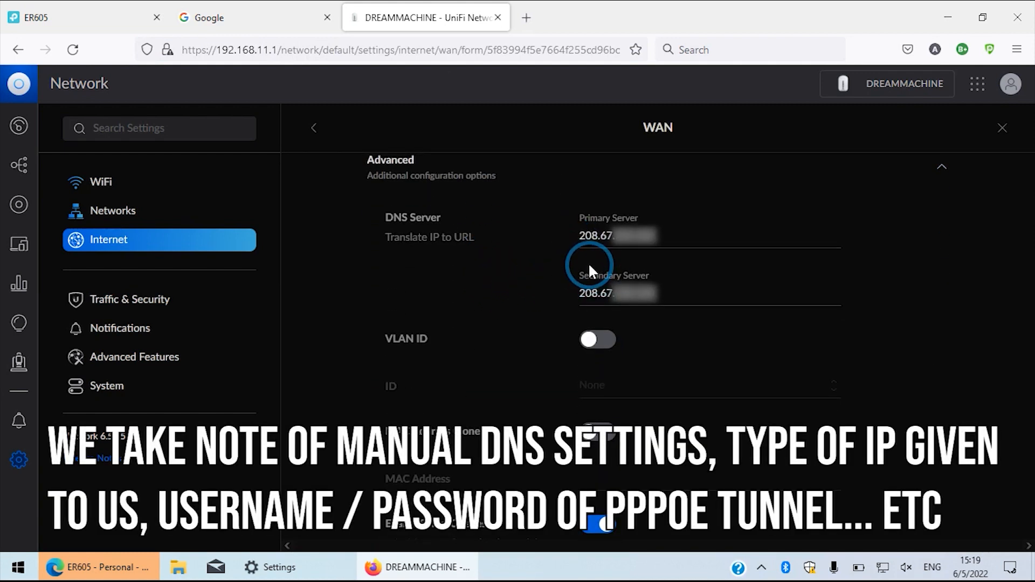
pyautogui.moveTo(633, 271)
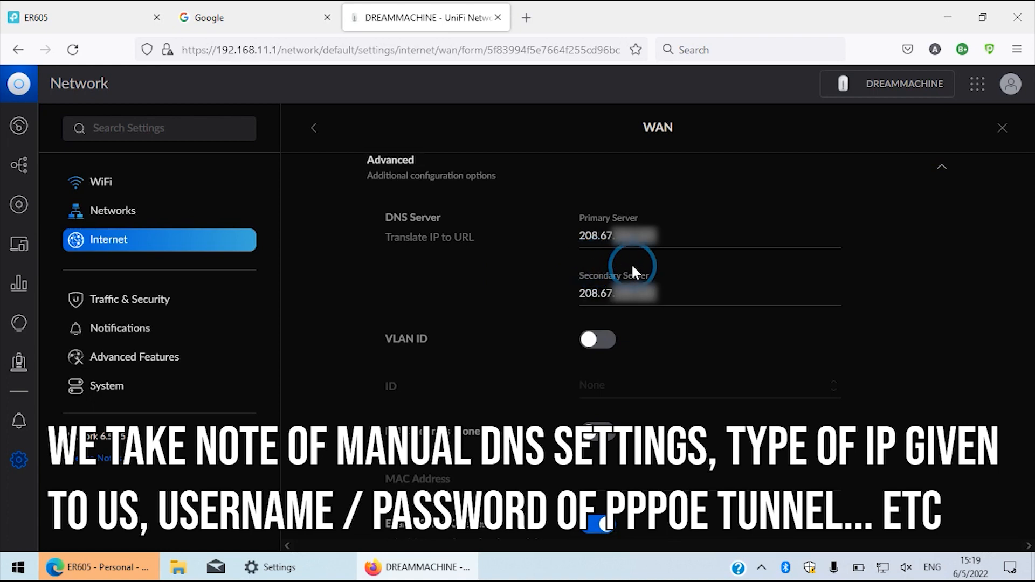
pyautogui.moveTo(646, 270)
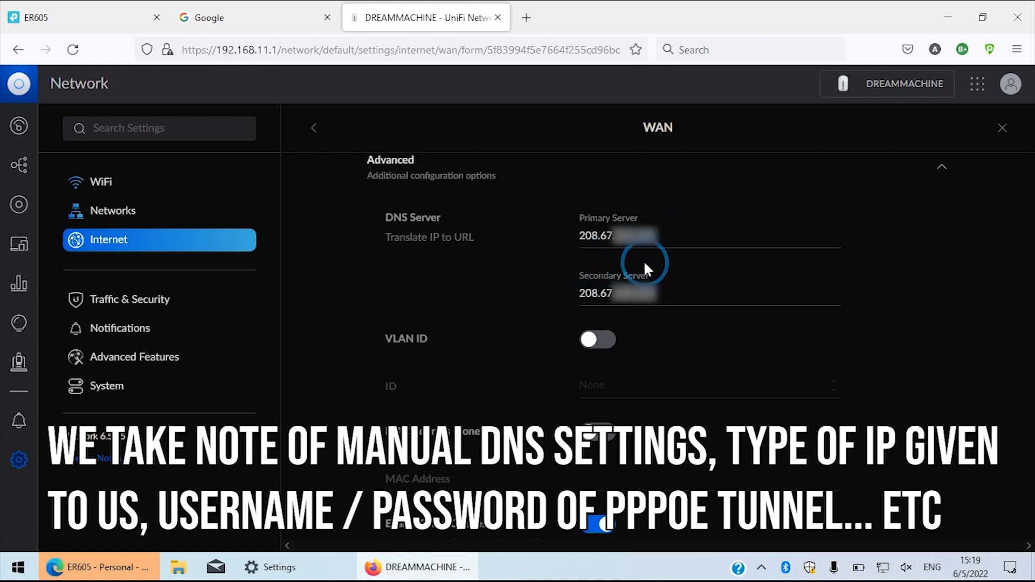
pyautogui.scroll(-3)
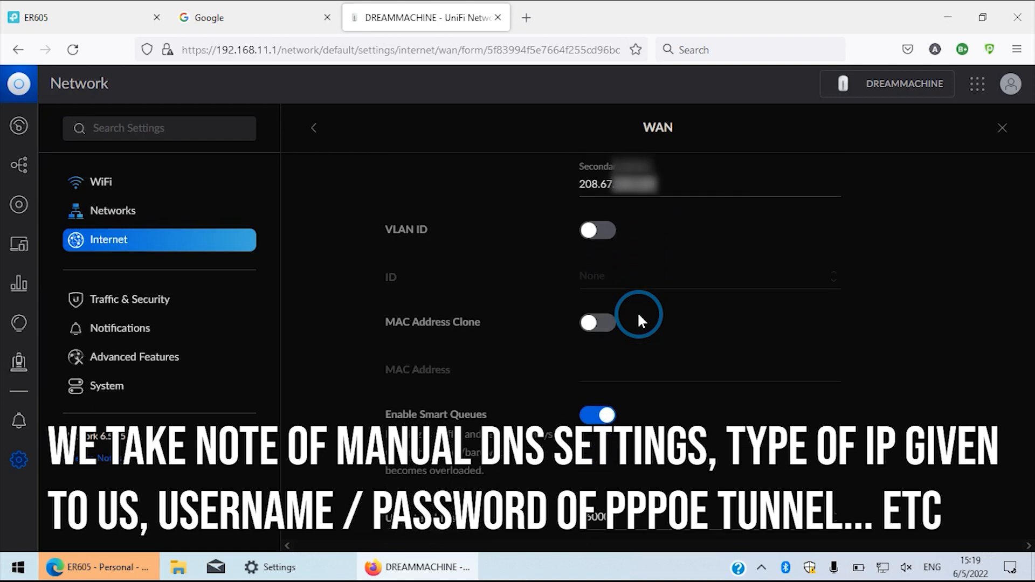
pyautogui.scroll(-3)
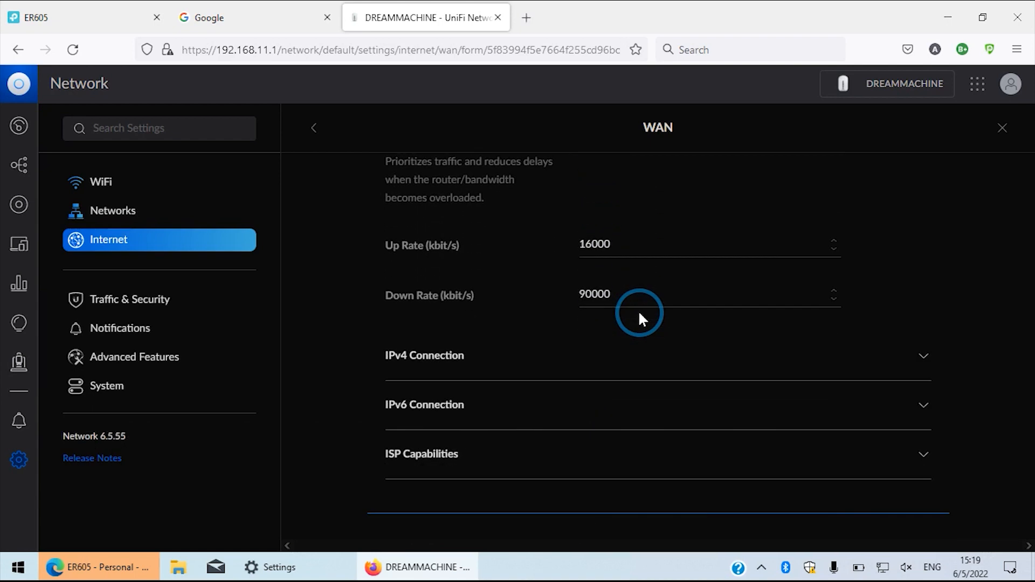
pyautogui.click(424, 355)
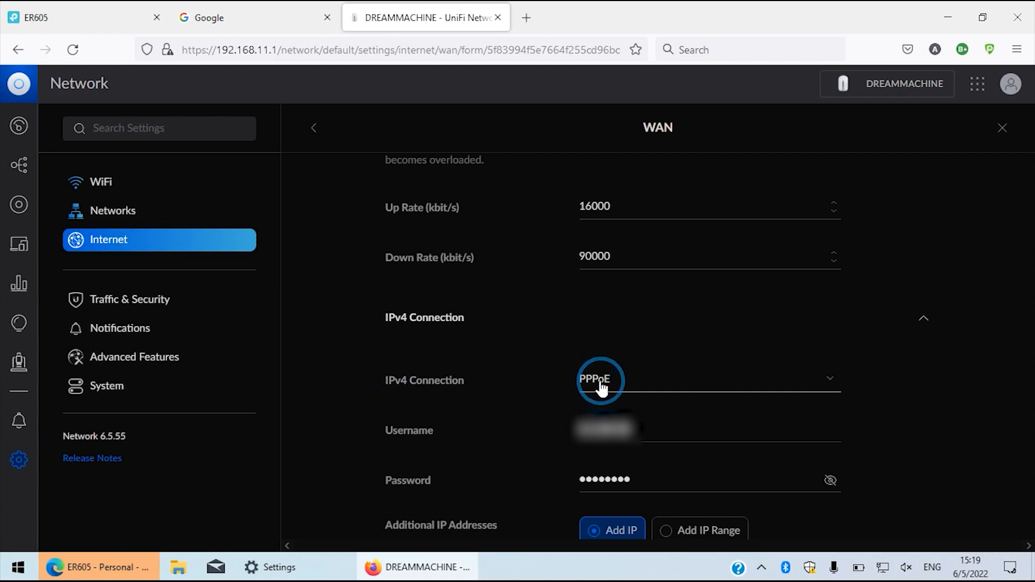
pyautogui.moveTo(579, 298)
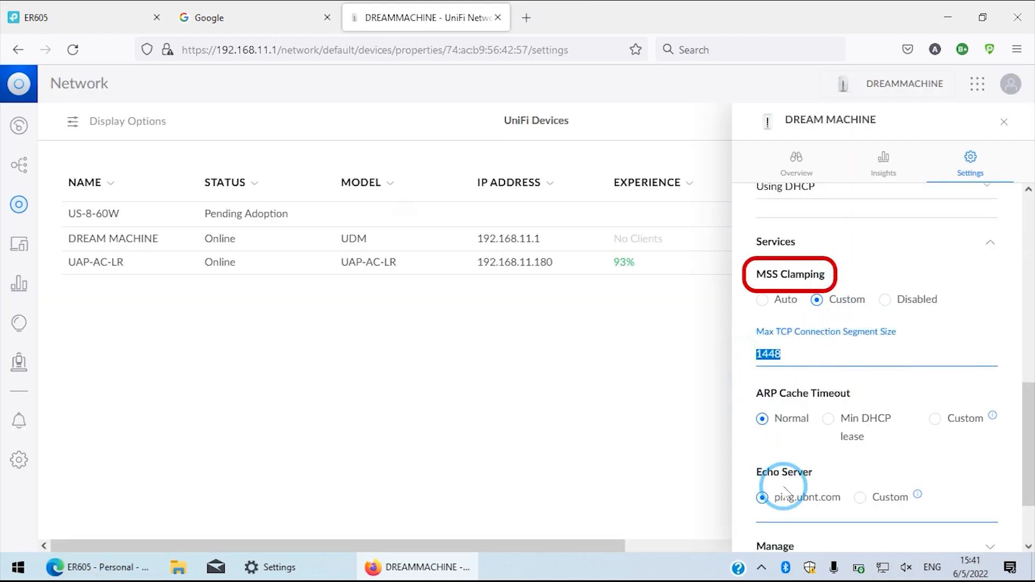
pyautogui.click(79, 17)
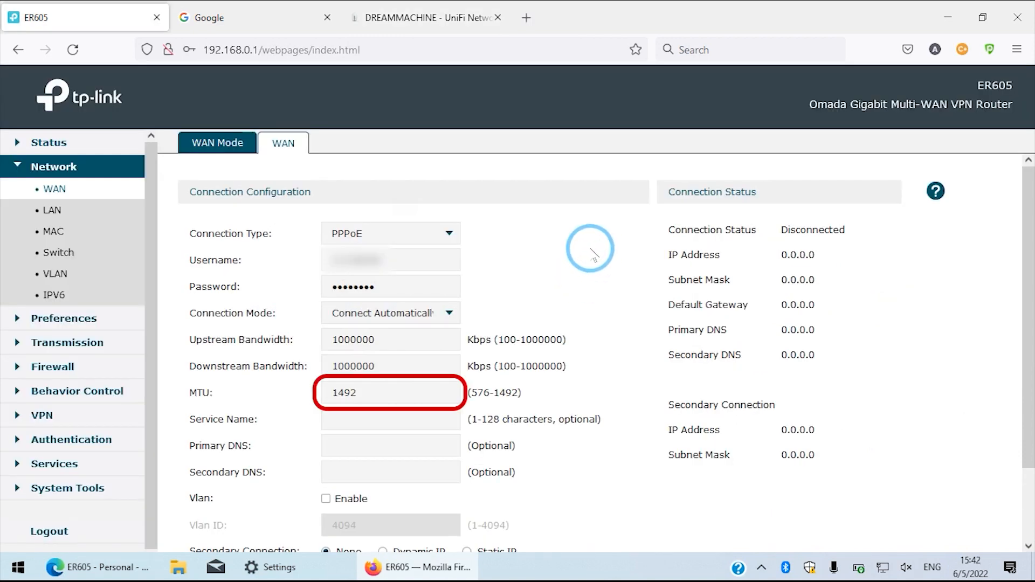
# Save the PPPoE WAN connection with MTU 1492 and go to the LAN page
pyautogui.tripleClick(343, 393)
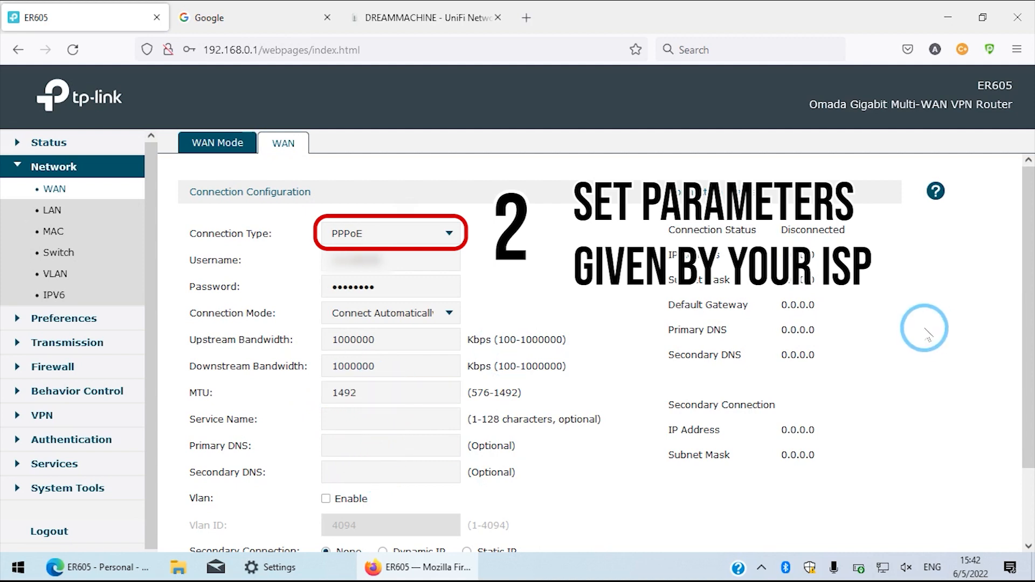
pyautogui.scroll(-3)
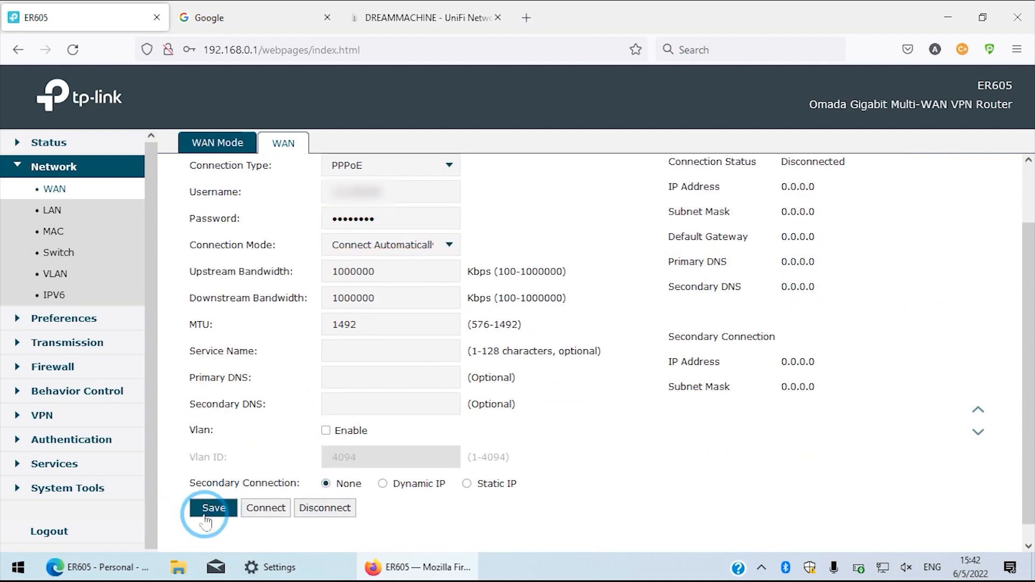
pyautogui.click(213, 508)
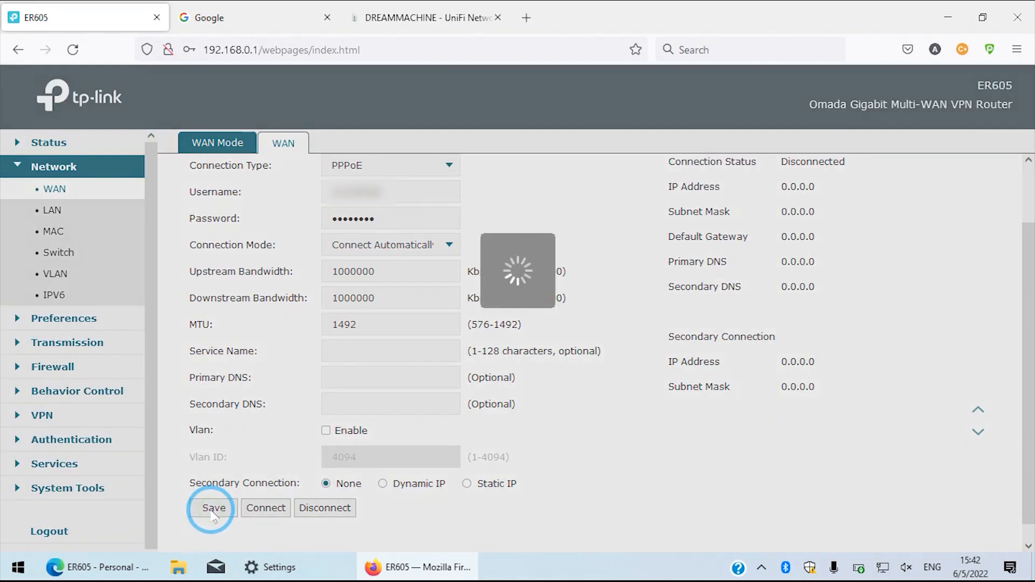
pyautogui.click(52, 210)
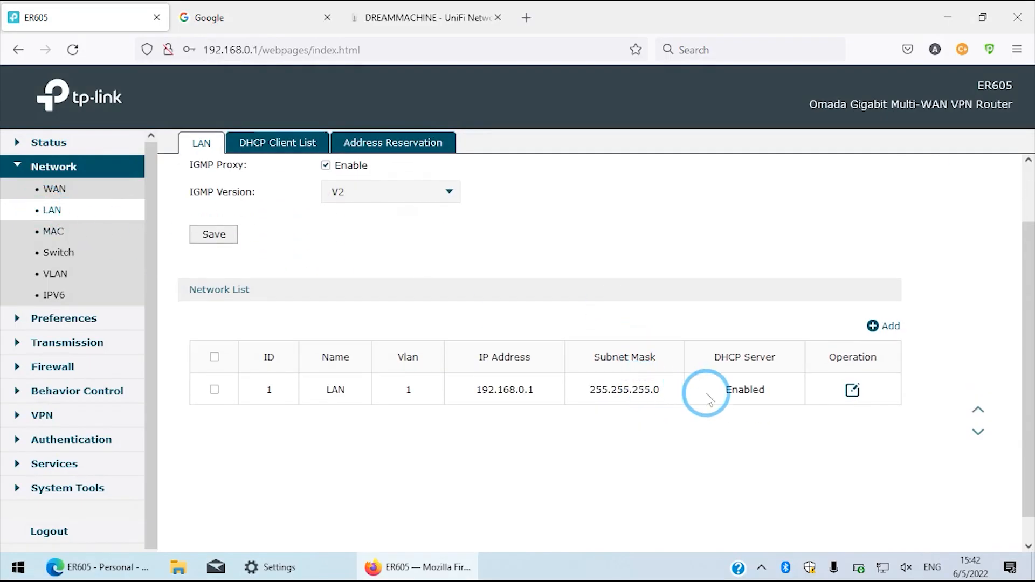
# Change the LAN to 192.168.11.1 with DHCP range 192.168.11.1–150 and accept the redirect
pyautogui.click(852, 389)
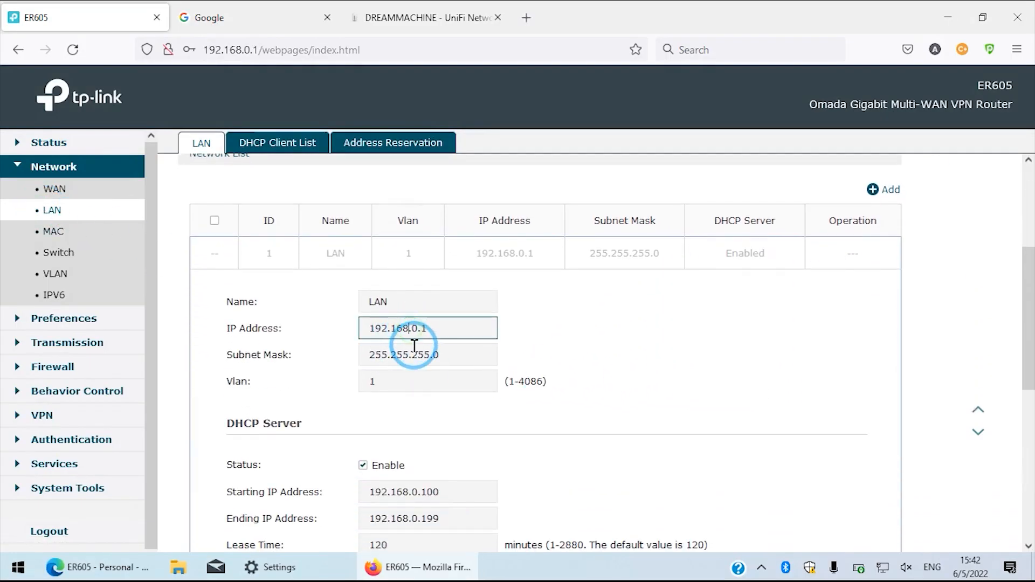
pyautogui.write('11')
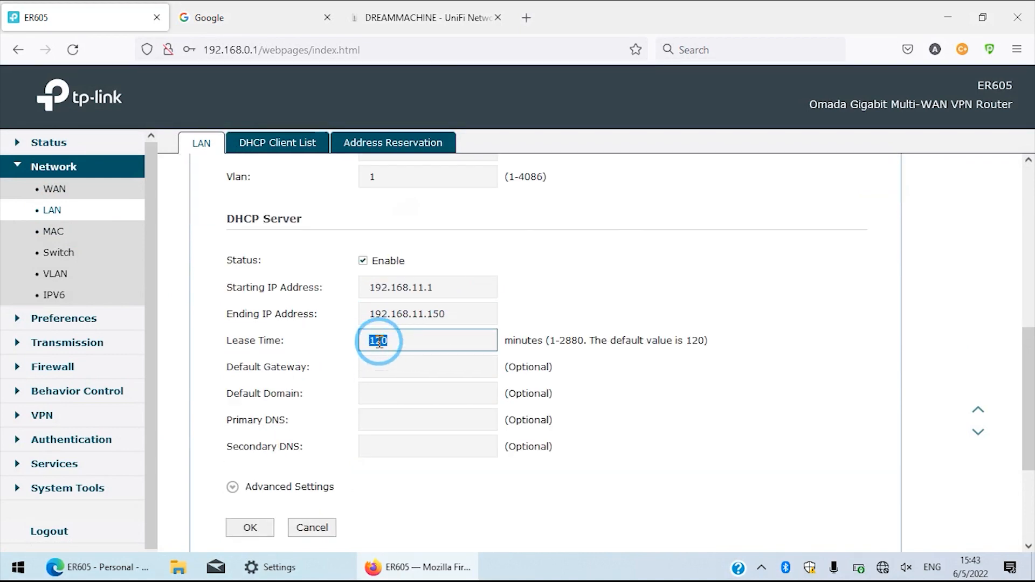
pyautogui.click(249, 527)
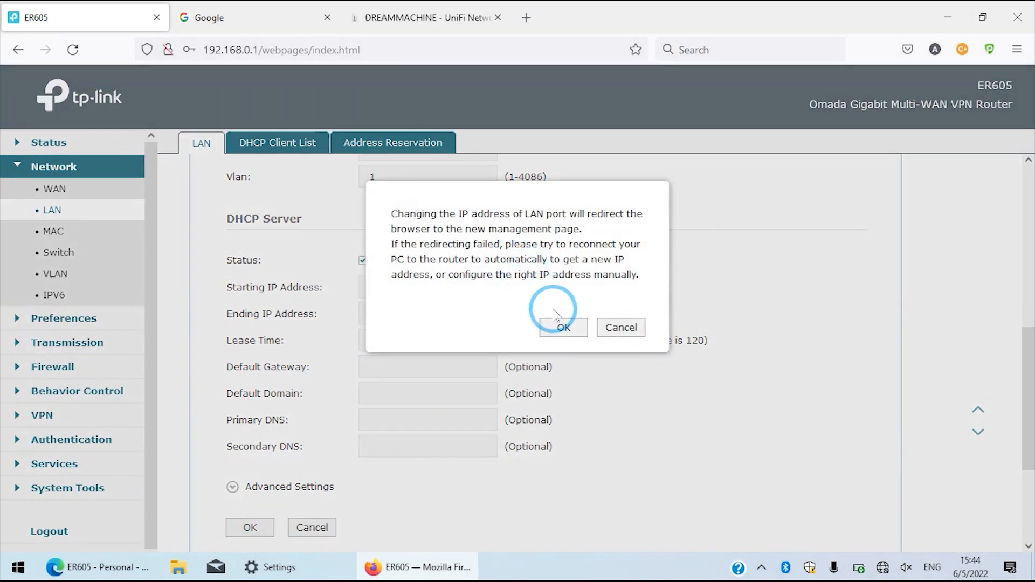
pyautogui.click(562, 328)
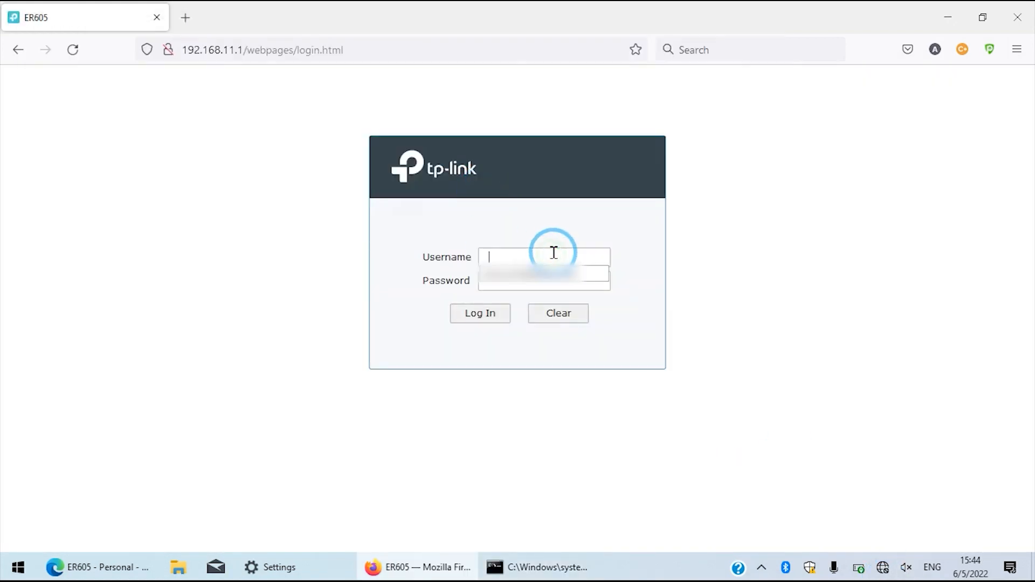
# Log back in as admin at the new 192.168.11.1 address
pyautogui.write('admin')
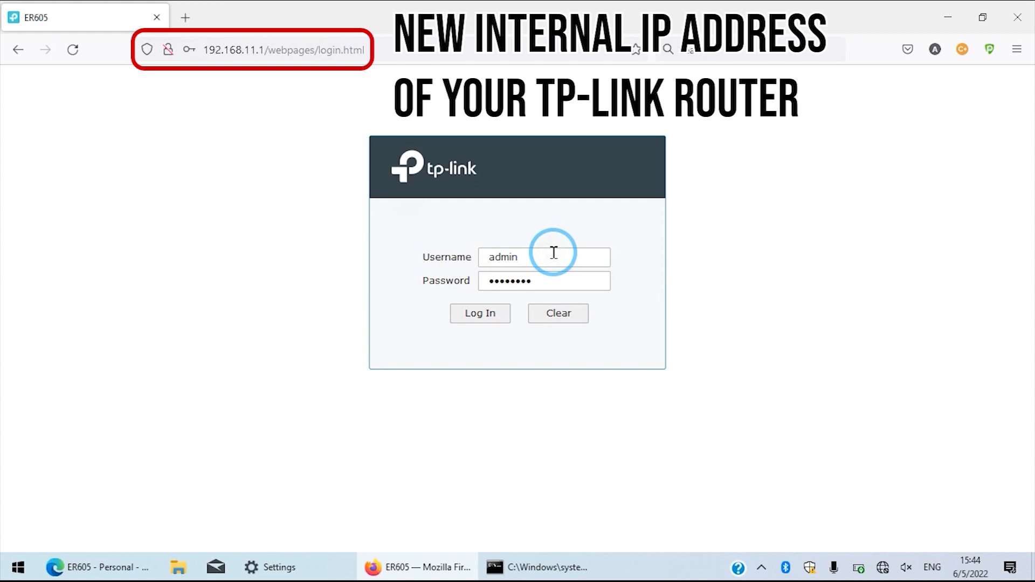
pyautogui.write('••')
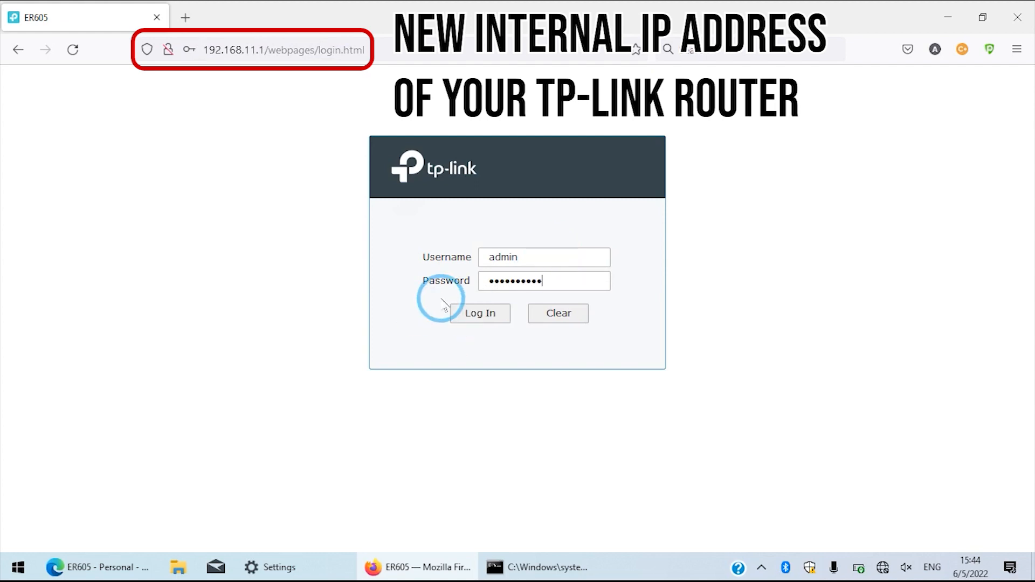
pyautogui.click(480, 312)
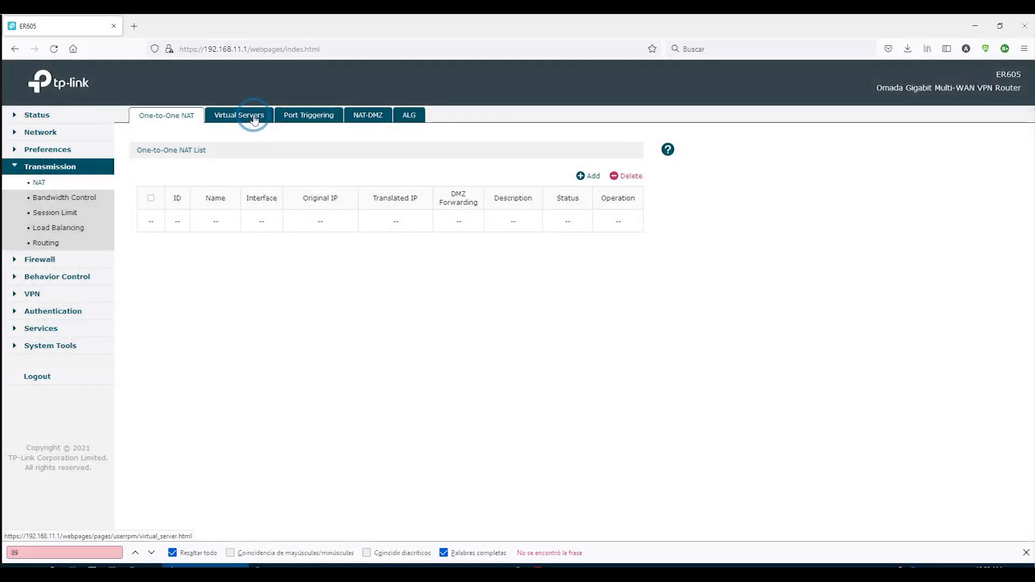
# Add virtual server cams1 on WAN forwarding port 37777 to 192.168.11.35
pyautogui.click(587, 176)
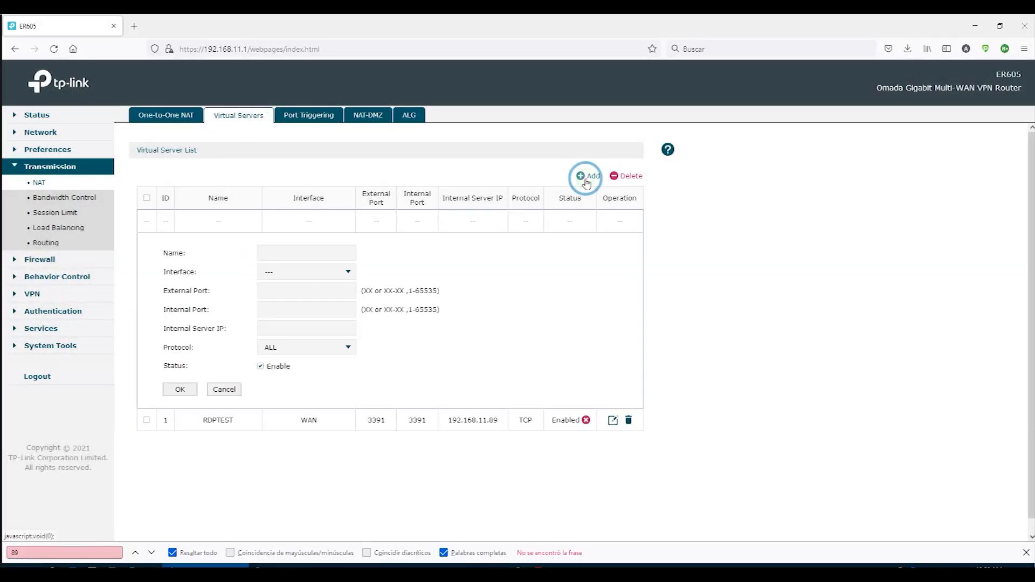
pyautogui.write('cams1')
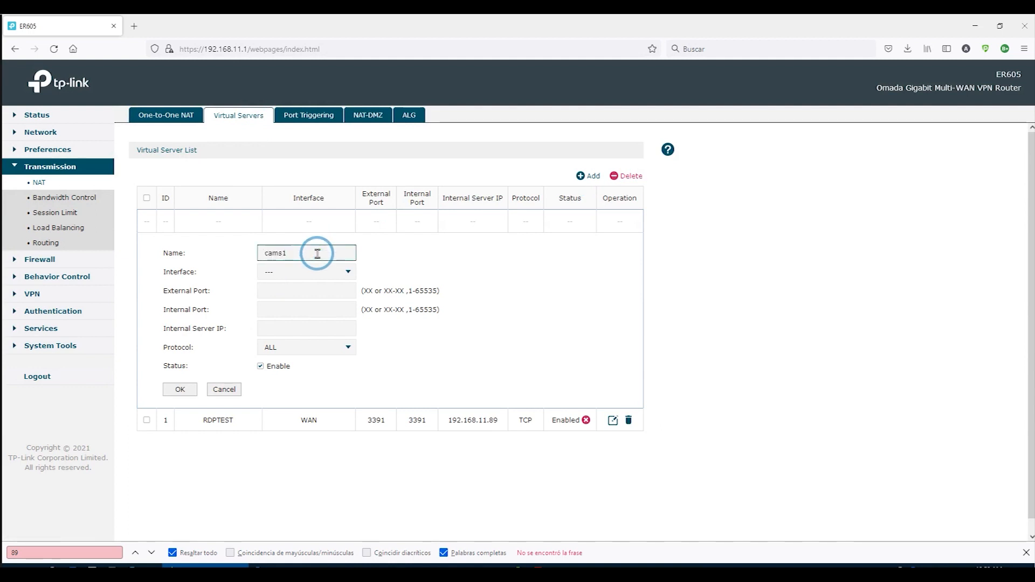
pyautogui.click(305, 272)
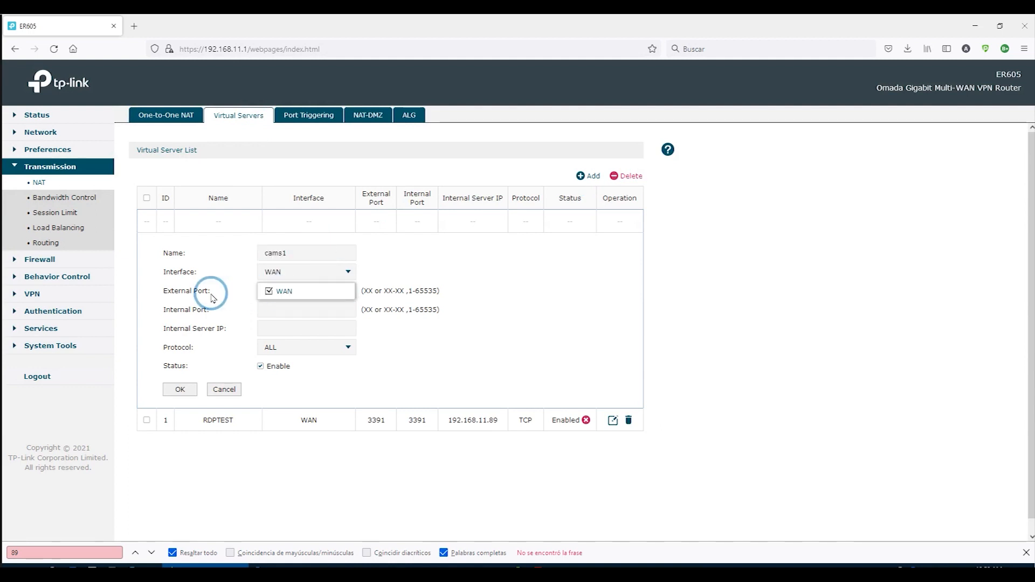
pyautogui.write('37777')
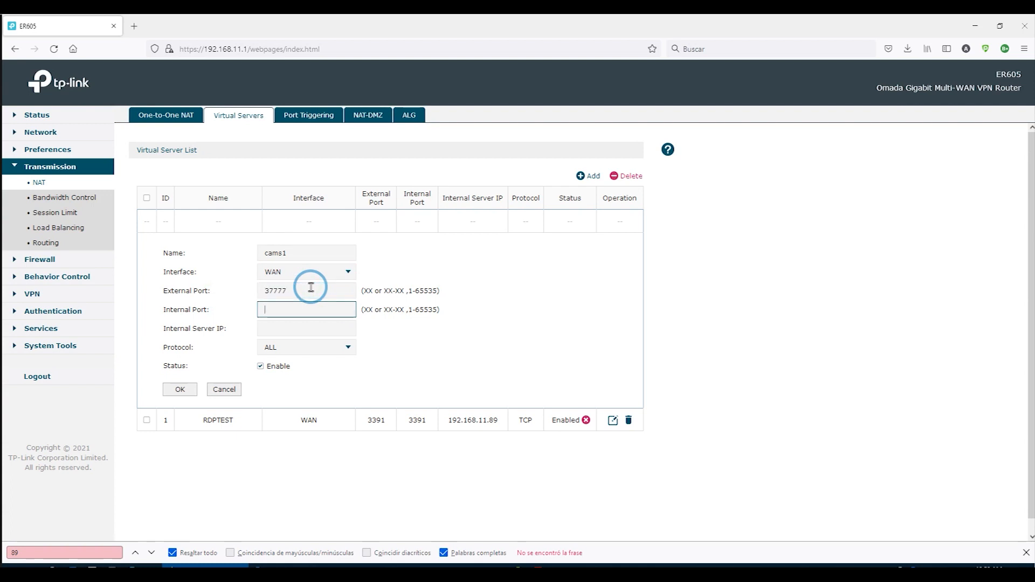
pyautogui.write('37777')
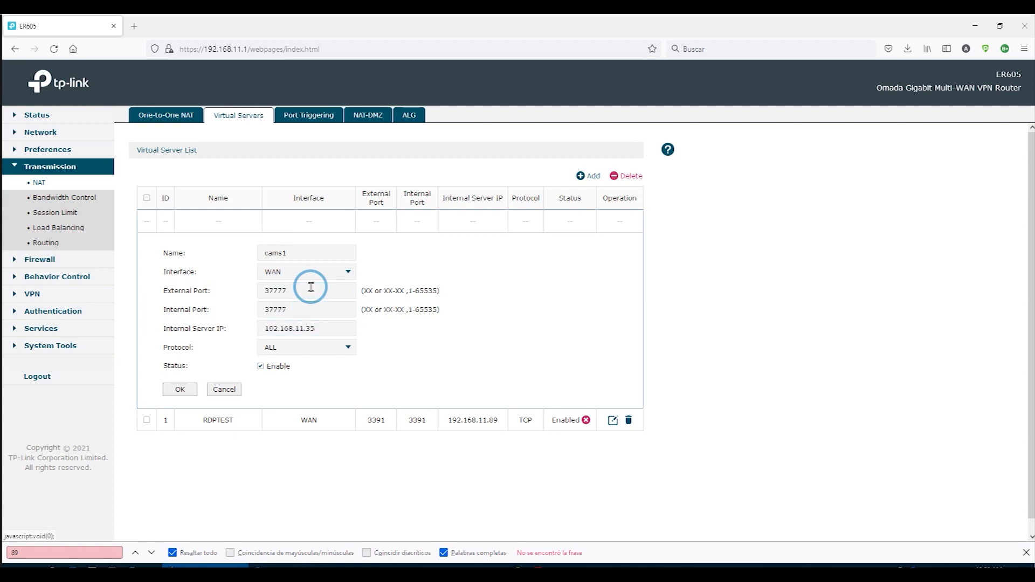
pyautogui.click(179, 389)
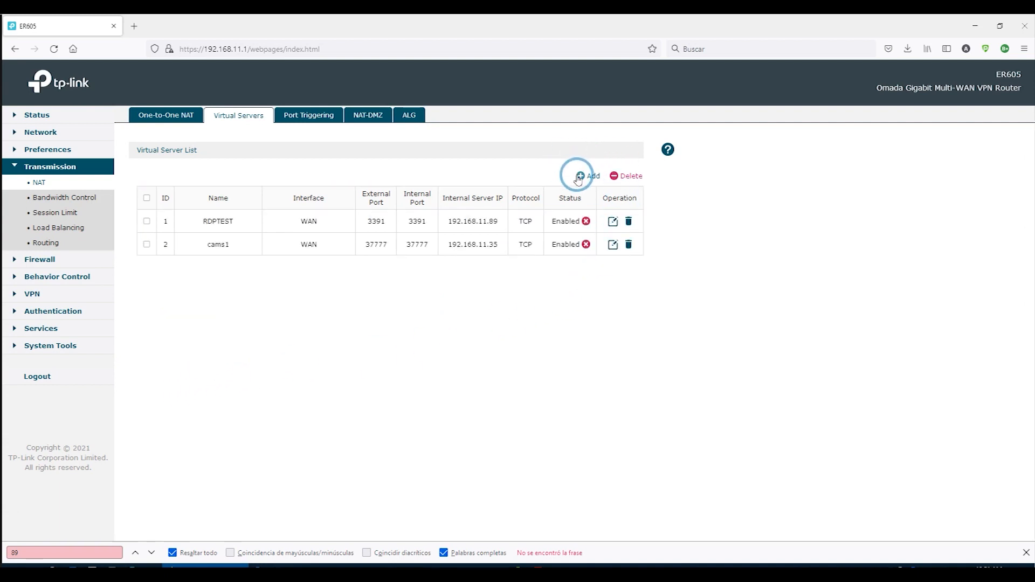
# Start another port-forward rule and leave for the VPN pages
pyautogui.click(589, 176)
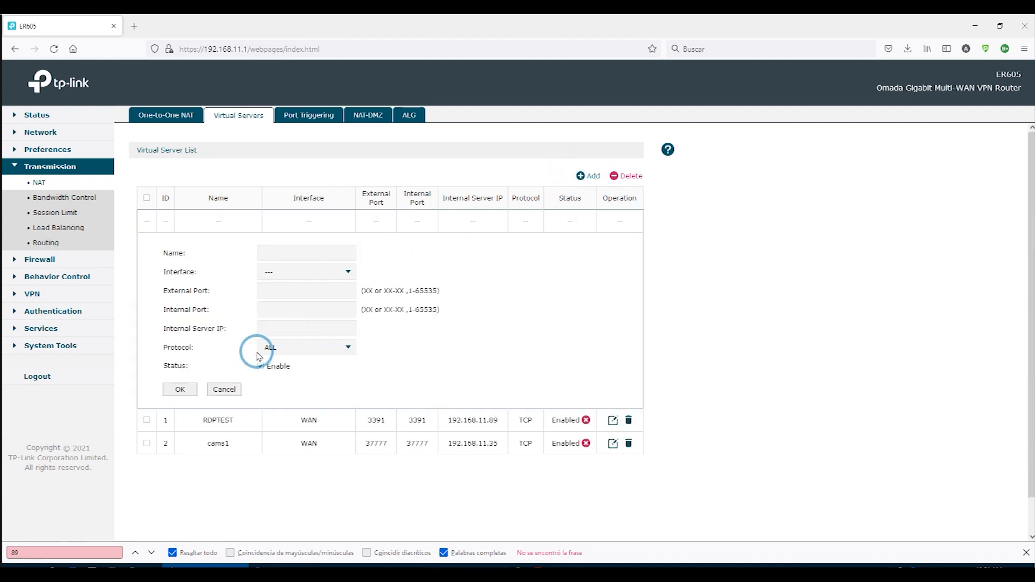
pyautogui.click(95, 289)
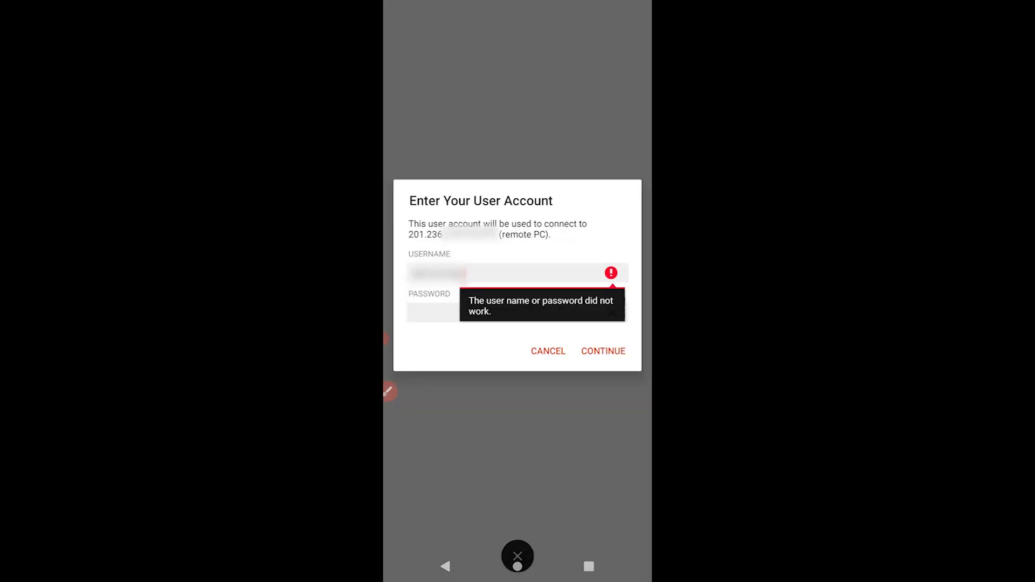
# Submit the user account for the remote PC at the public IP; sign-in is rejected
pyautogui.click(602, 351)
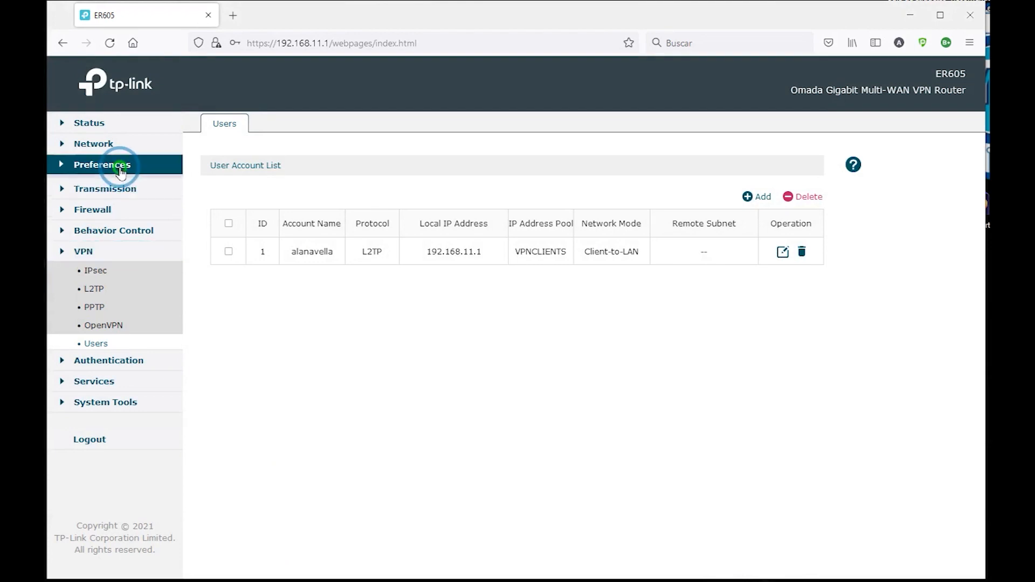
# Show the VPN IP Pool list with VPNCLIENTS 192.168.3.1–192.168.3.15, toggling a WAN/LAN port checkbox along the way
pyautogui.click(103, 164)
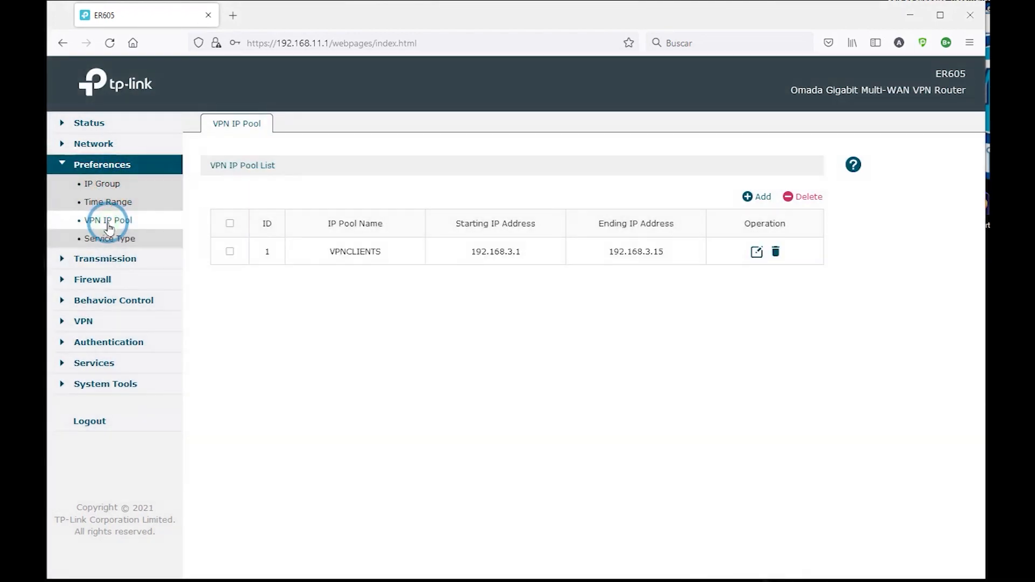
pyautogui.click(92, 144)
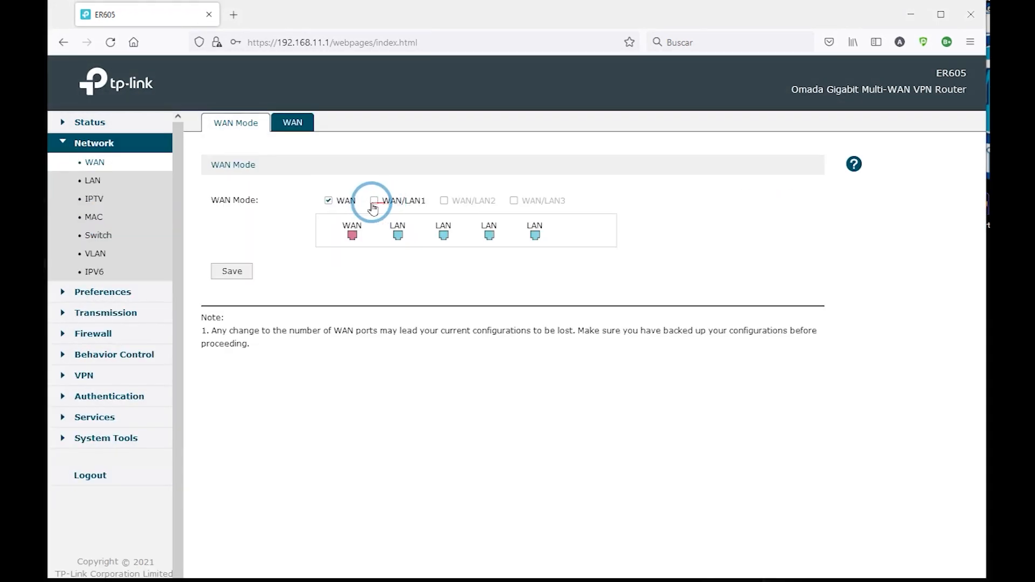
pyautogui.click(444, 201)
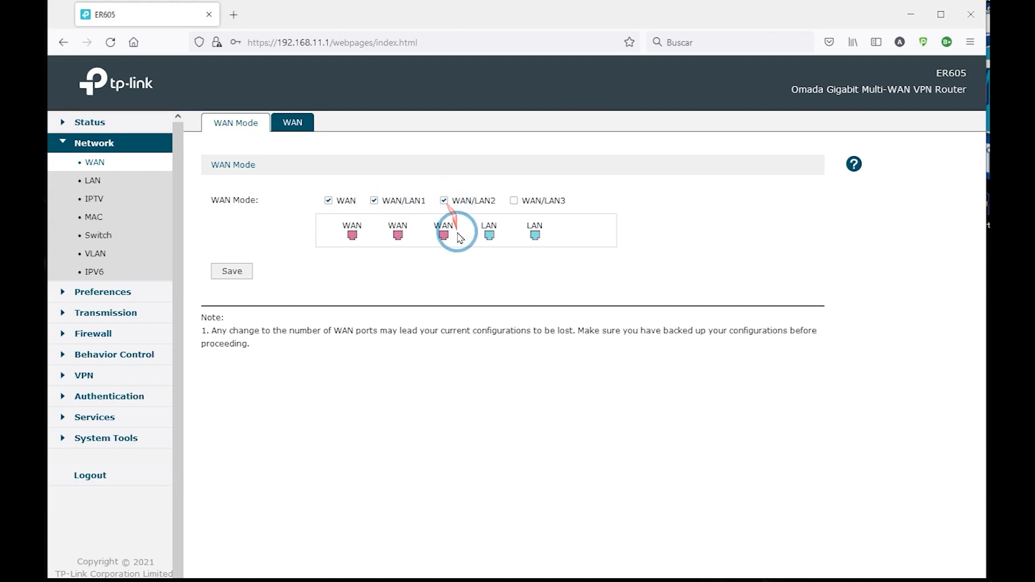
pyautogui.moveTo(398, 237)
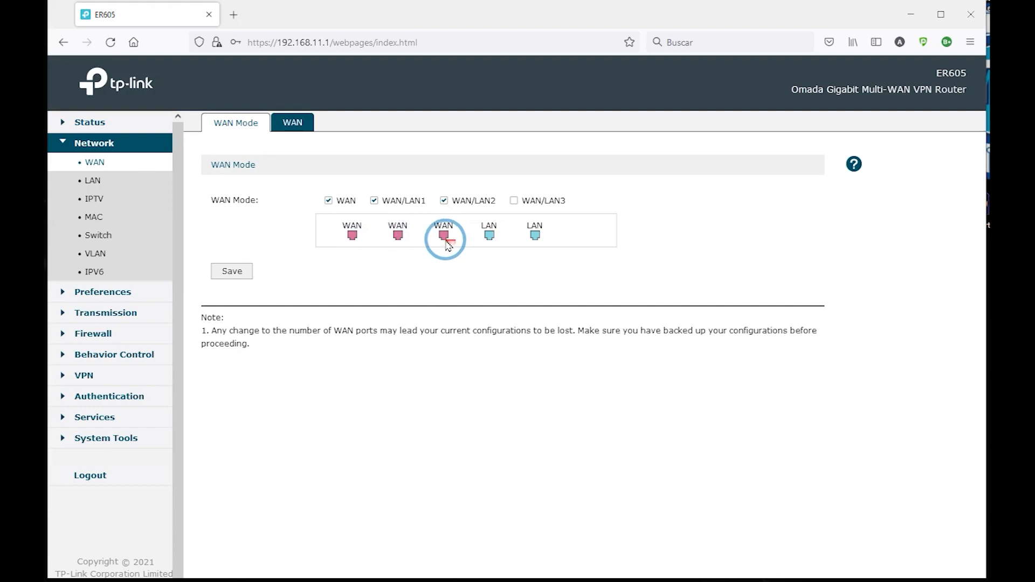
pyautogui.click(443, 200)
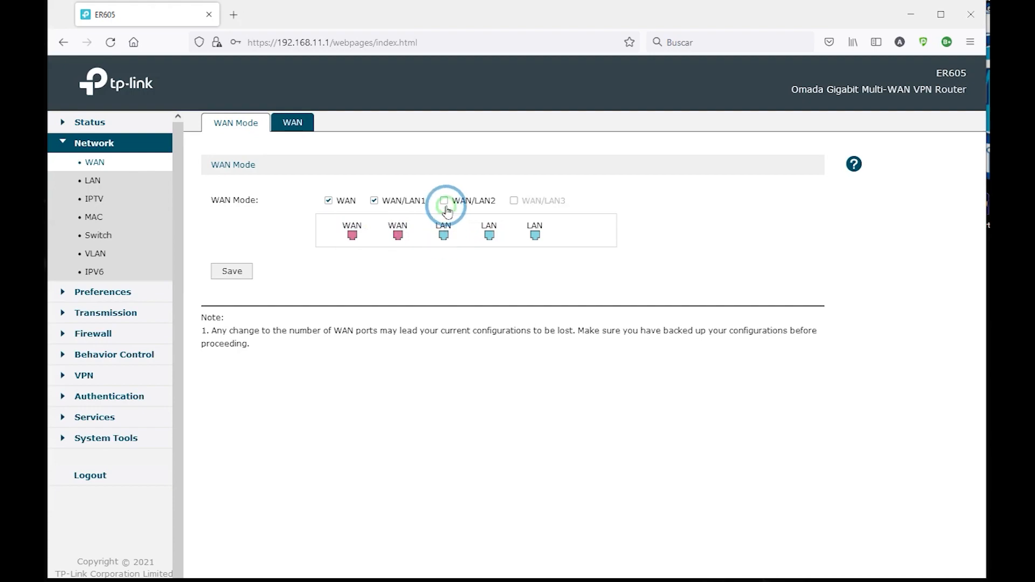
pyautogui.click(107, 220)
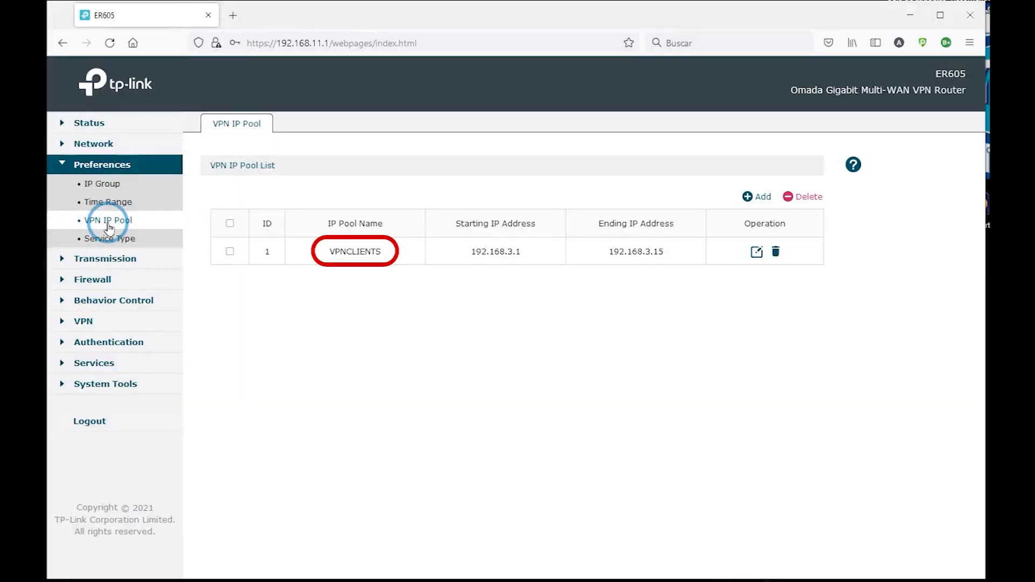